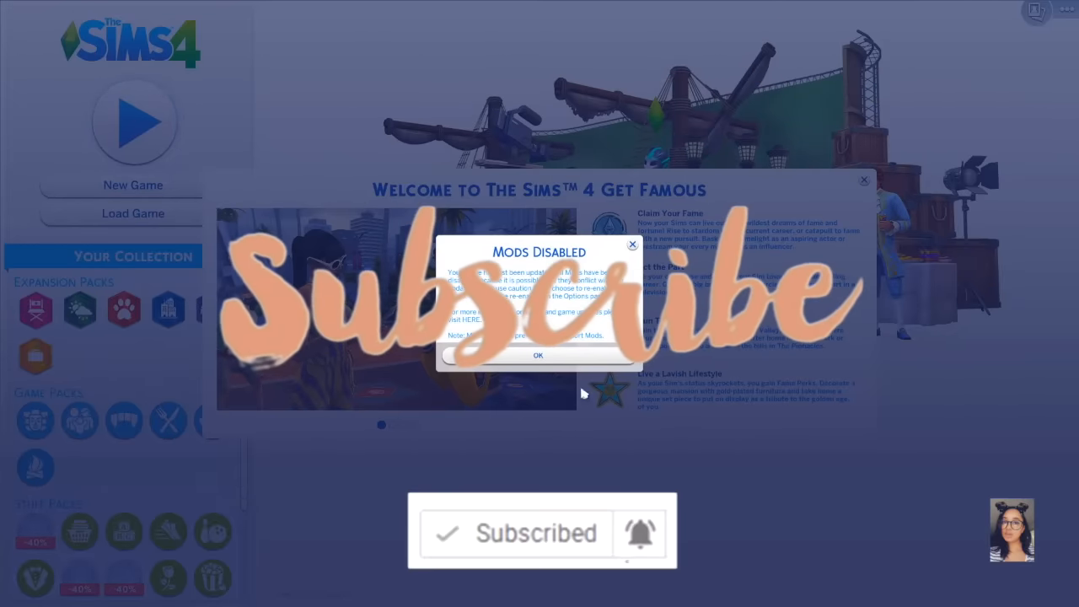
# - Confirm OK on the Mods Disabled notice and close the Get Famous welcome window
pyautogui.click(538, 355)
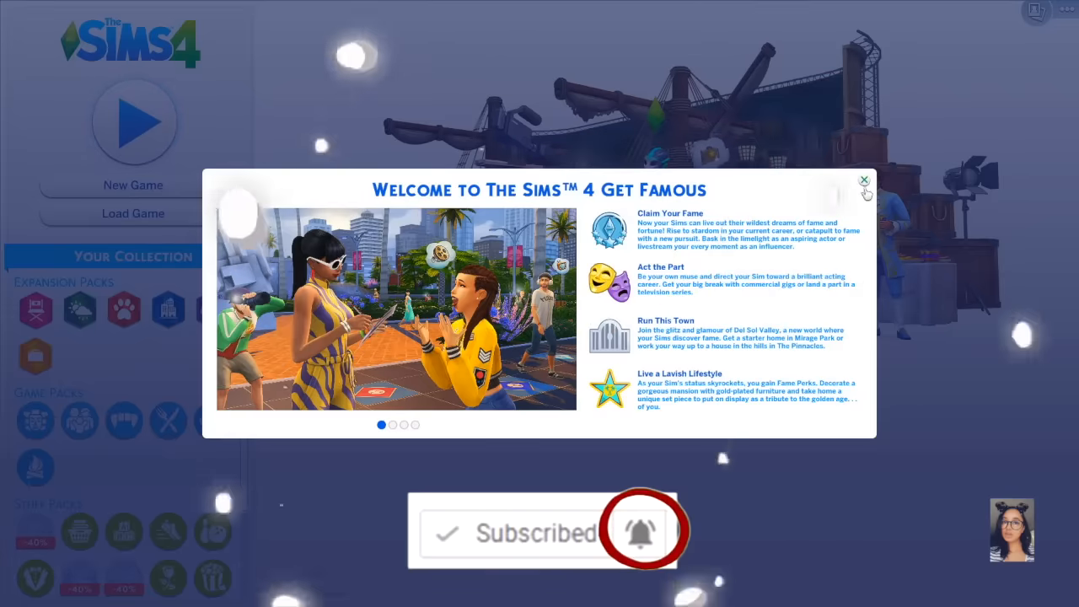
pyautogui.click(863, 181)
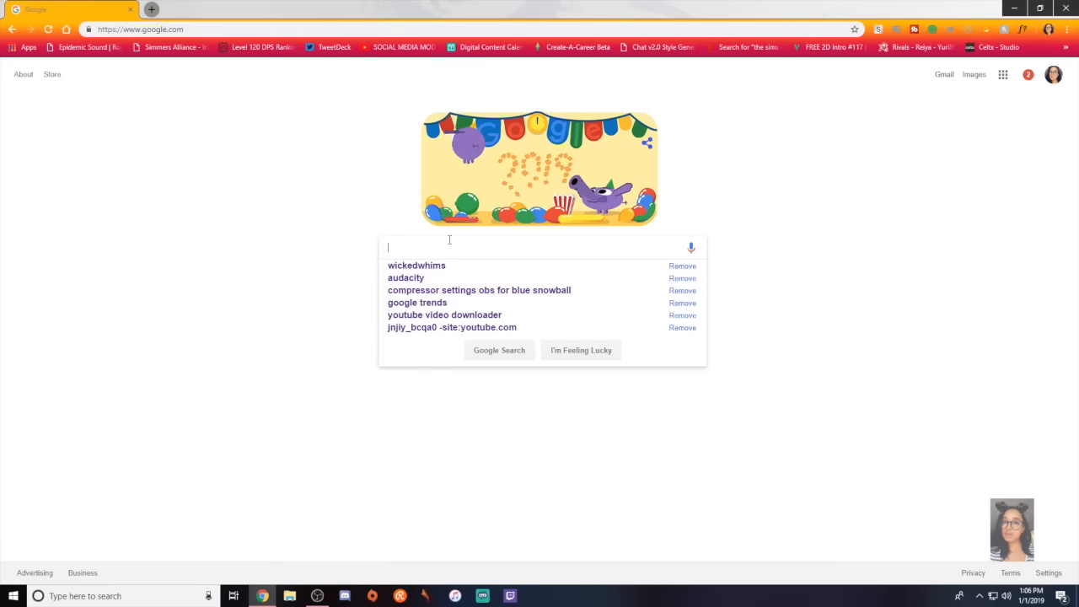
# - Search Google for 'wicked whims sims 4' and open the official WickedWhims result
pyautogui.write('wicked whims sims 4')
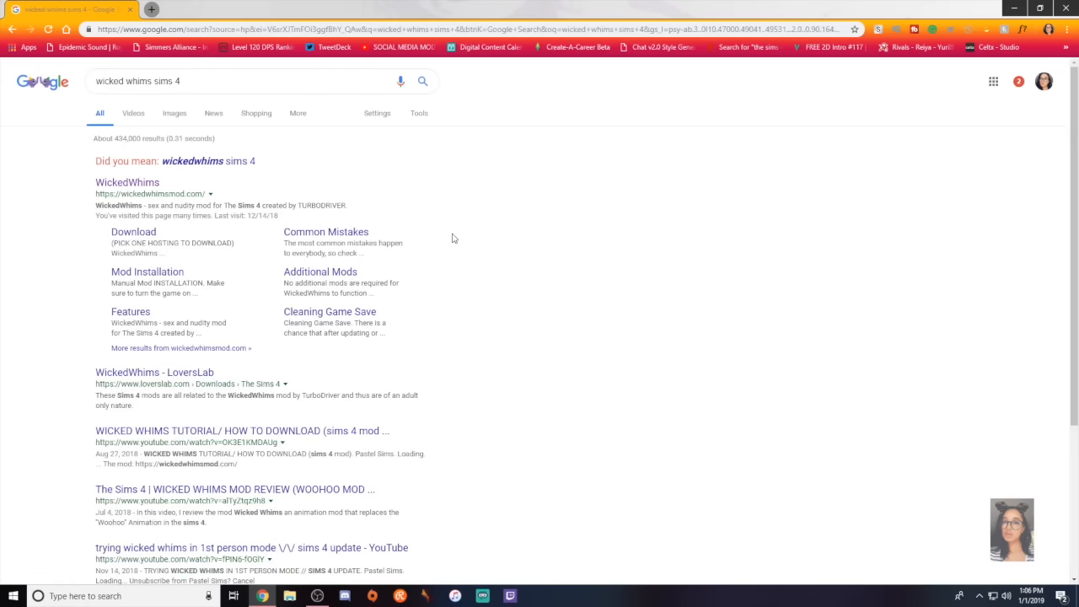
pyautogui.moveTo(433, 226)
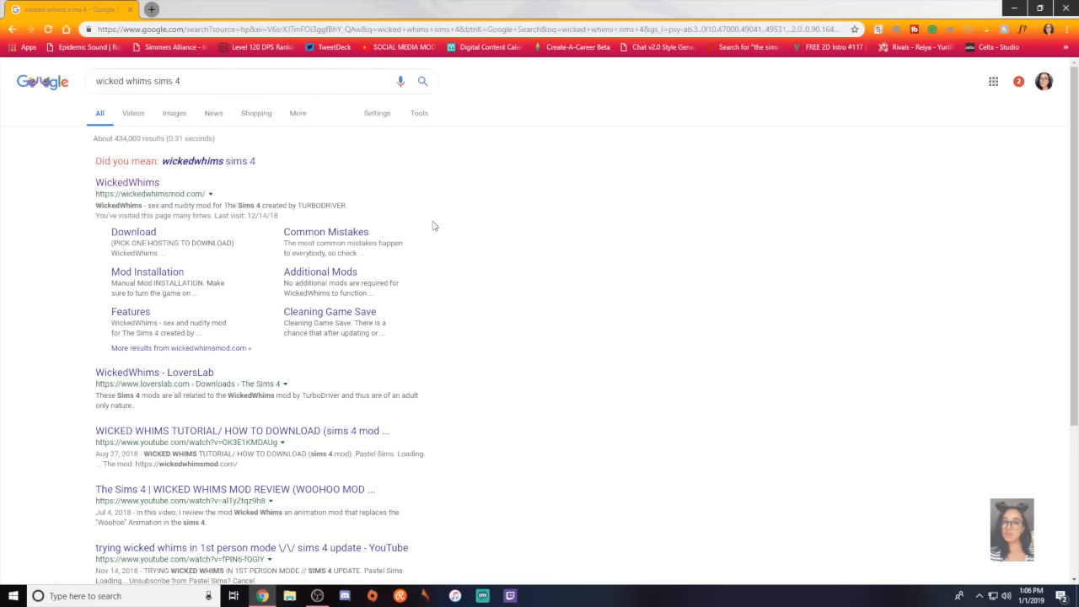
pyautogui.click(126, 182)
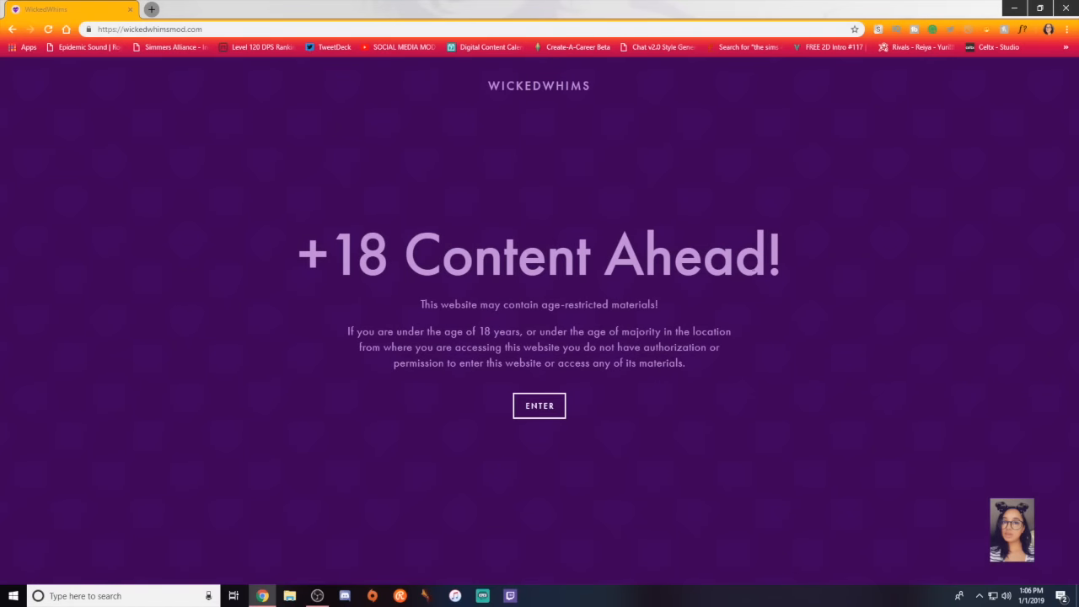
pyautogui.moveTo(514, 295)
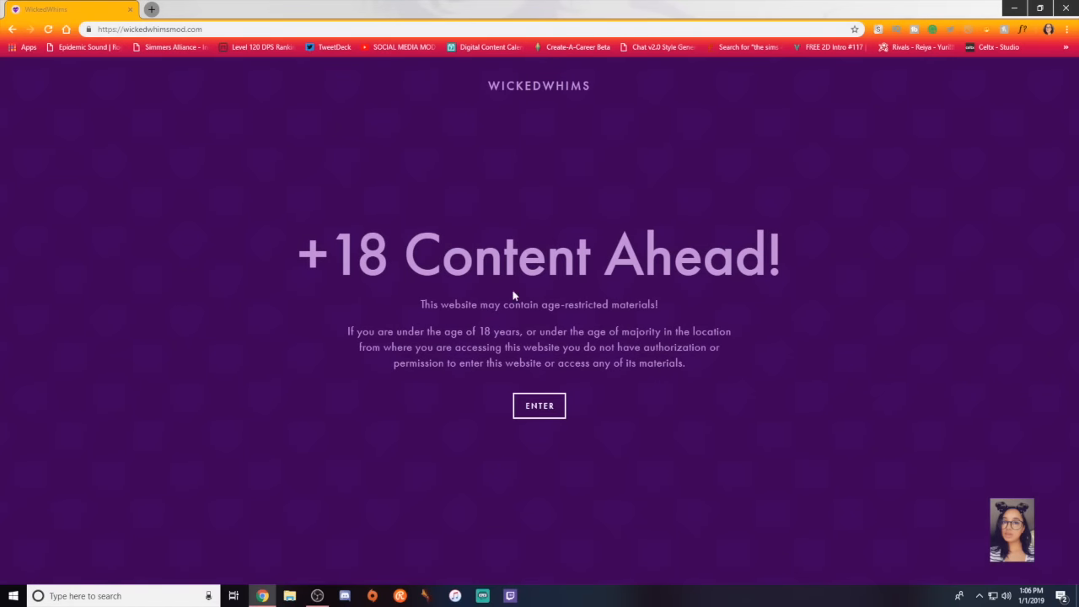
pyautogui.moveTo(812, 314)
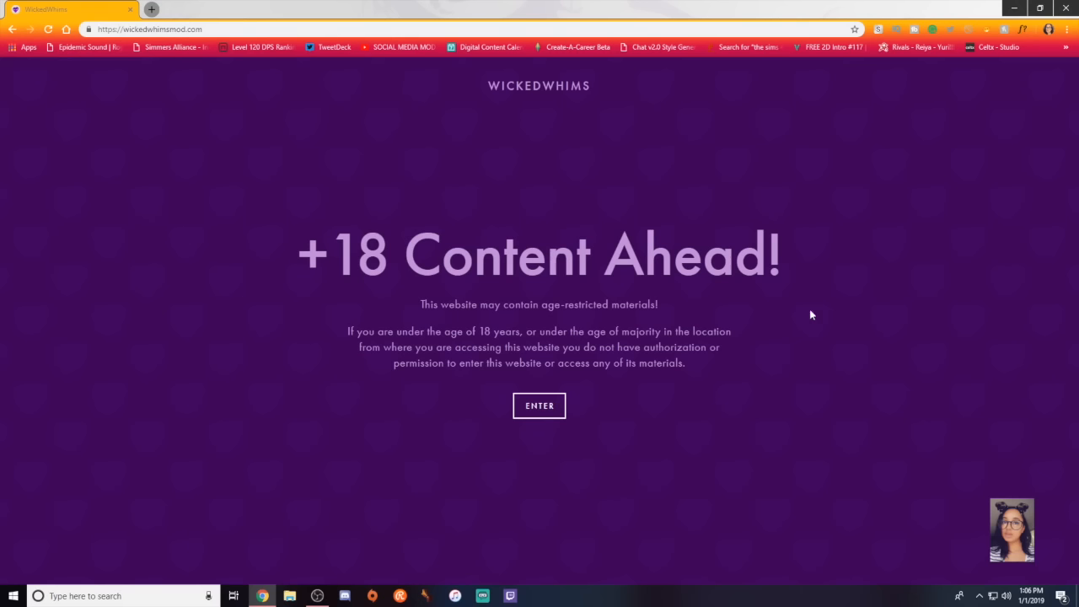
pyautogui.moveTo(560, 315)
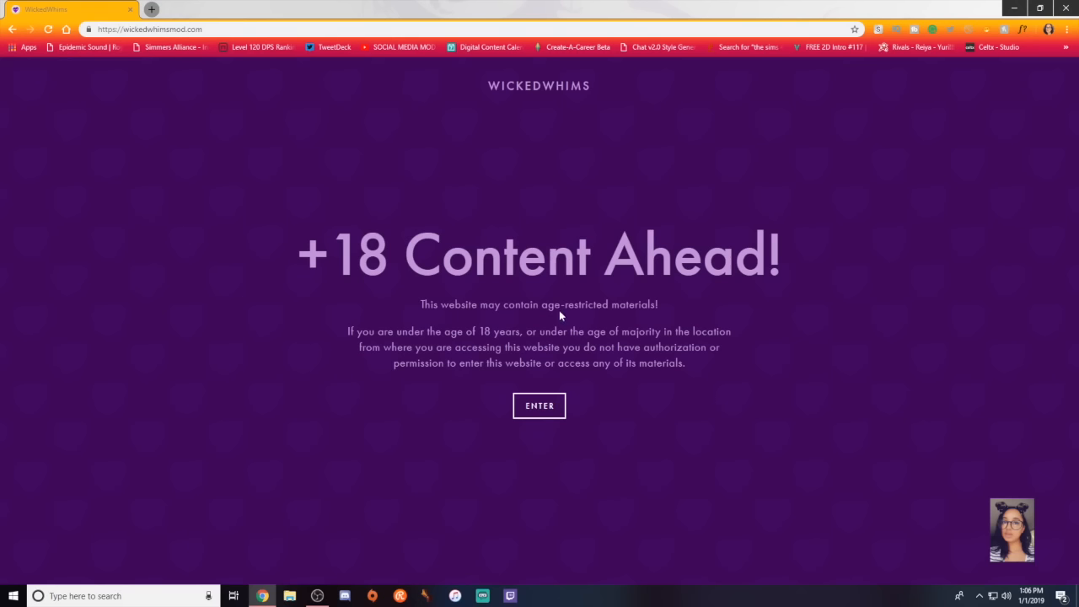
# - Enter past the +18 warning page and close the top disclaimer banner
pyautogui.moveTo(541, 304); pyautogui.dragTo(657, 304)
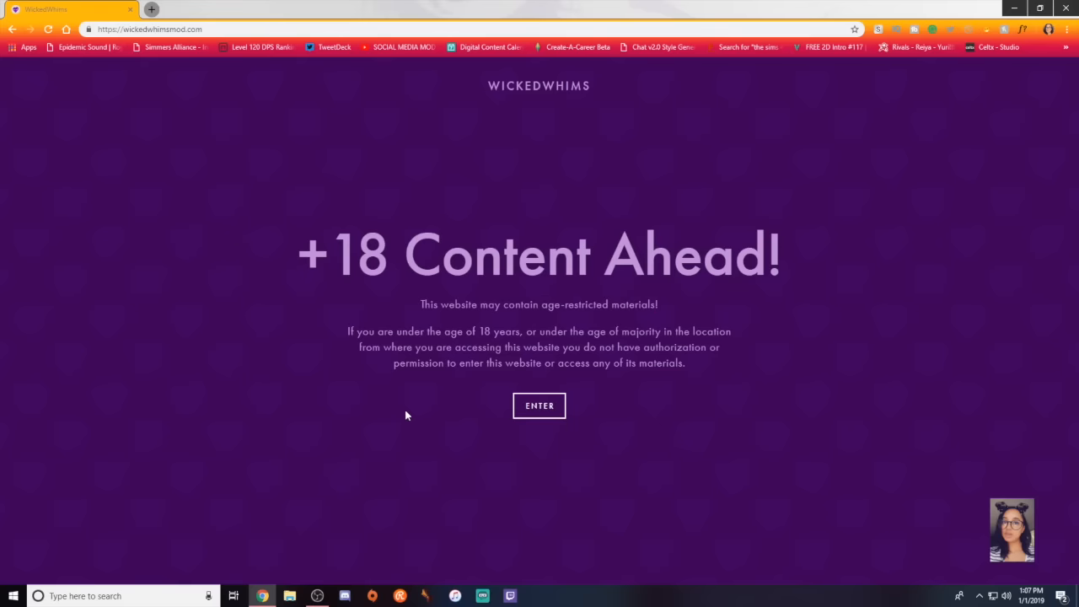
pyautogui.moveTo(440, 405)
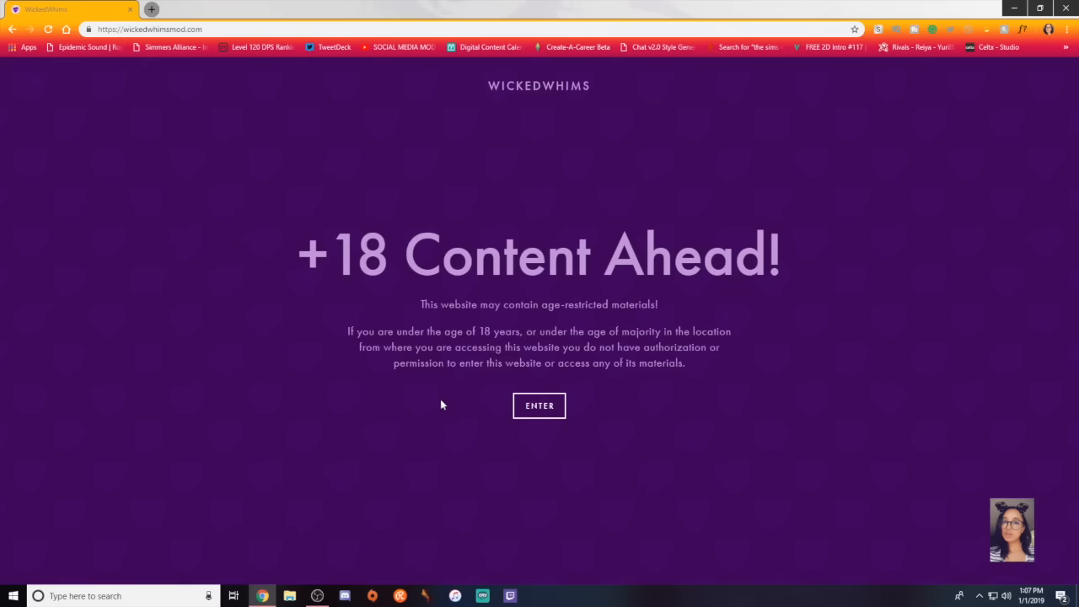
pyautogui.click(539, 405)
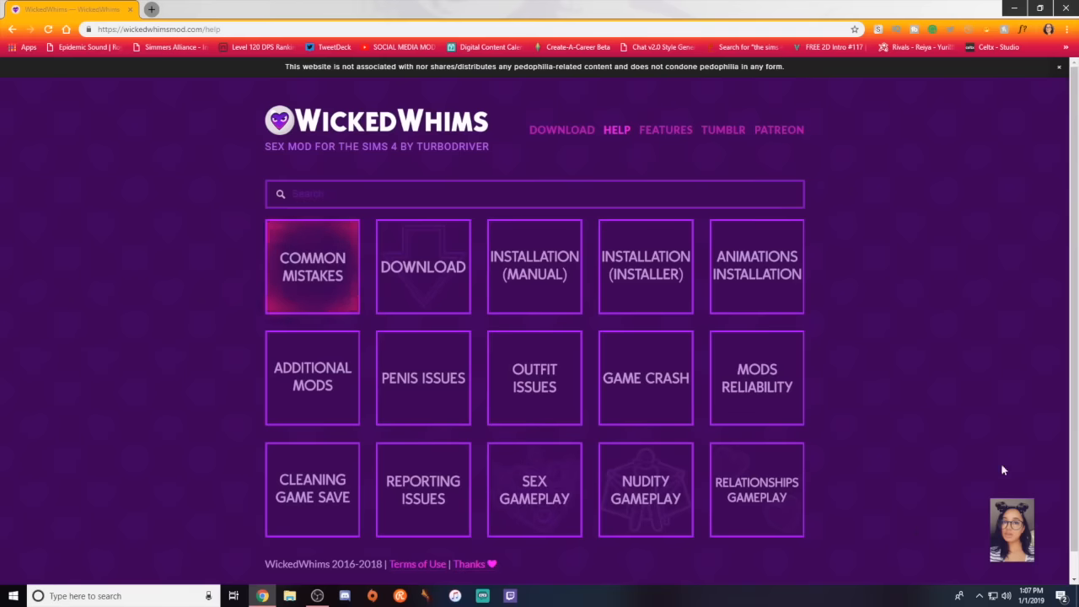
pyautogui.click(1058, 67)
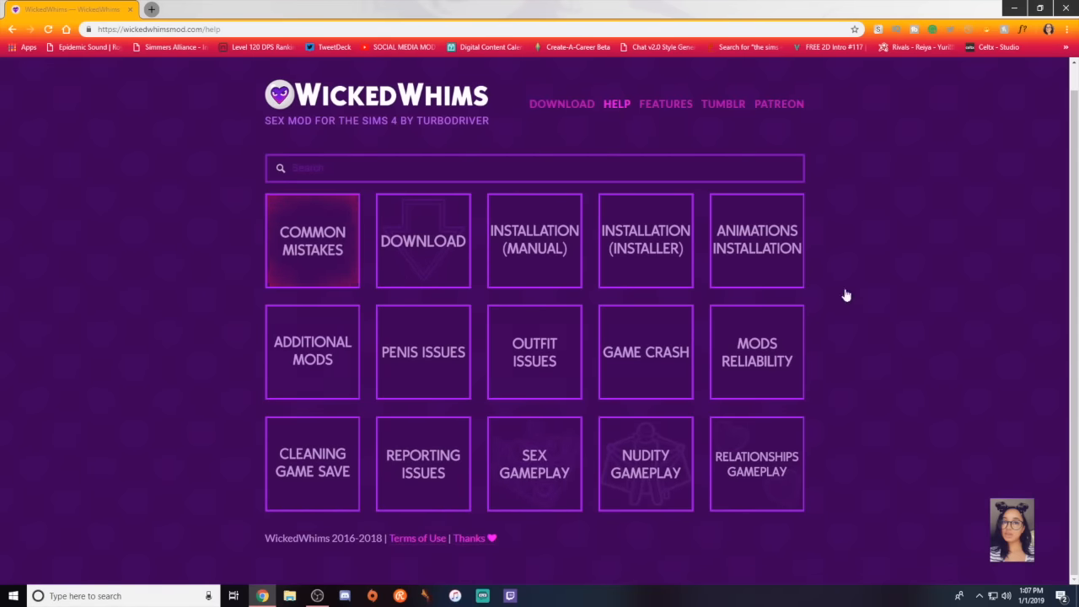
pyautogui.moveTo(534, 463)
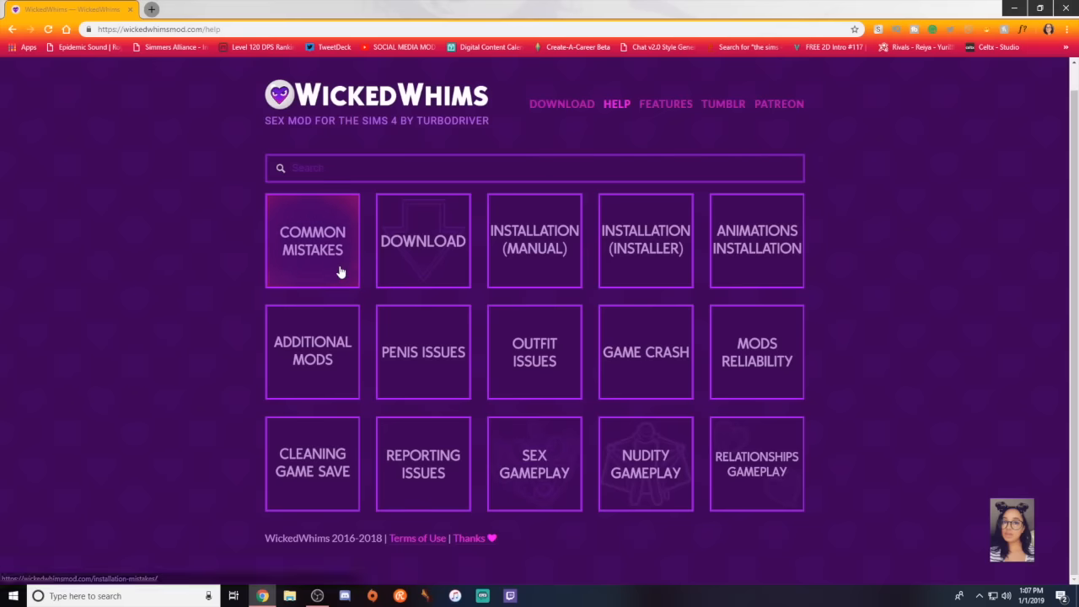
pyautogui.moveTo(312, 240)
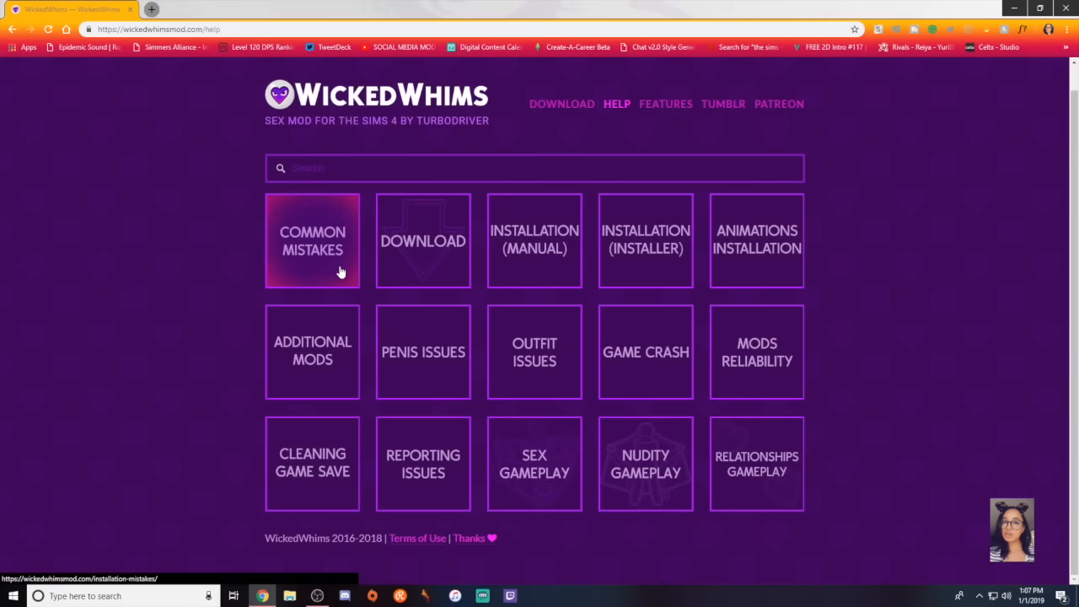
pyautogui.moveTo(335, 373)
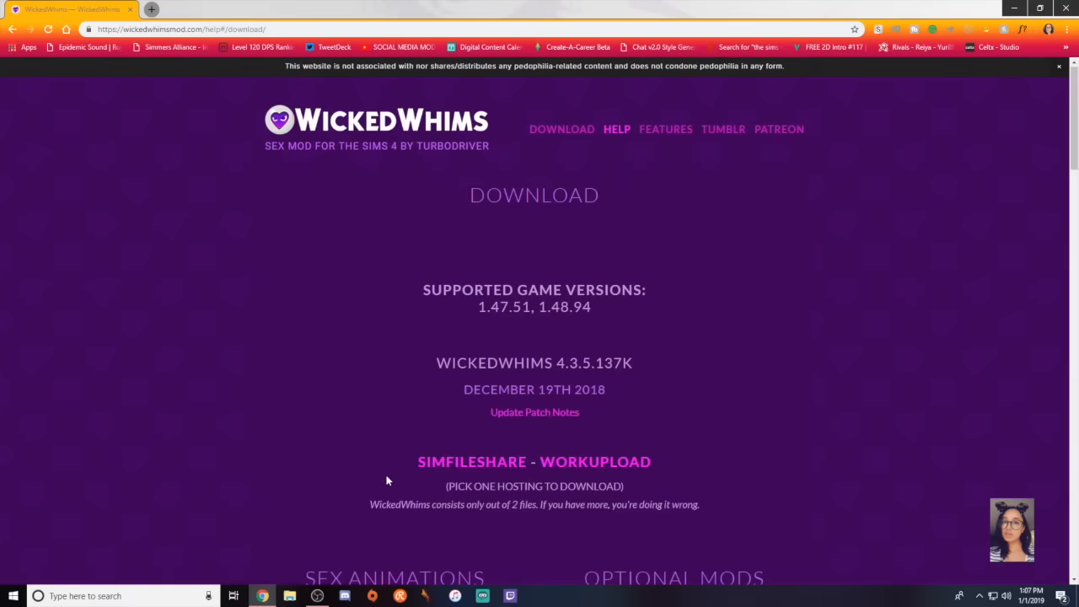
pyautogui.moveTo(745, 307)
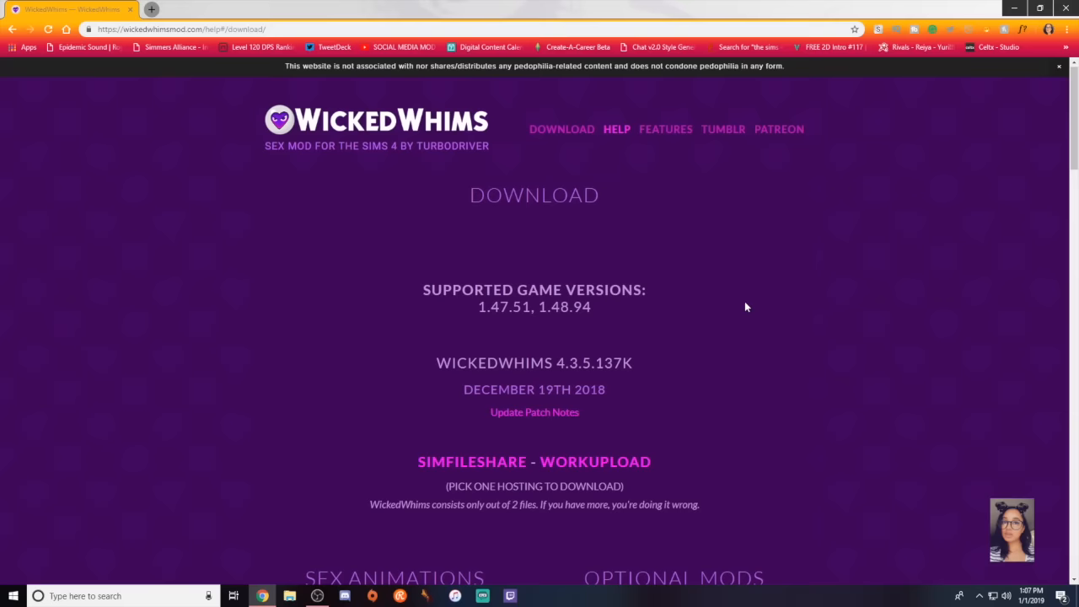
pyautogui.moveTo(742, 309)
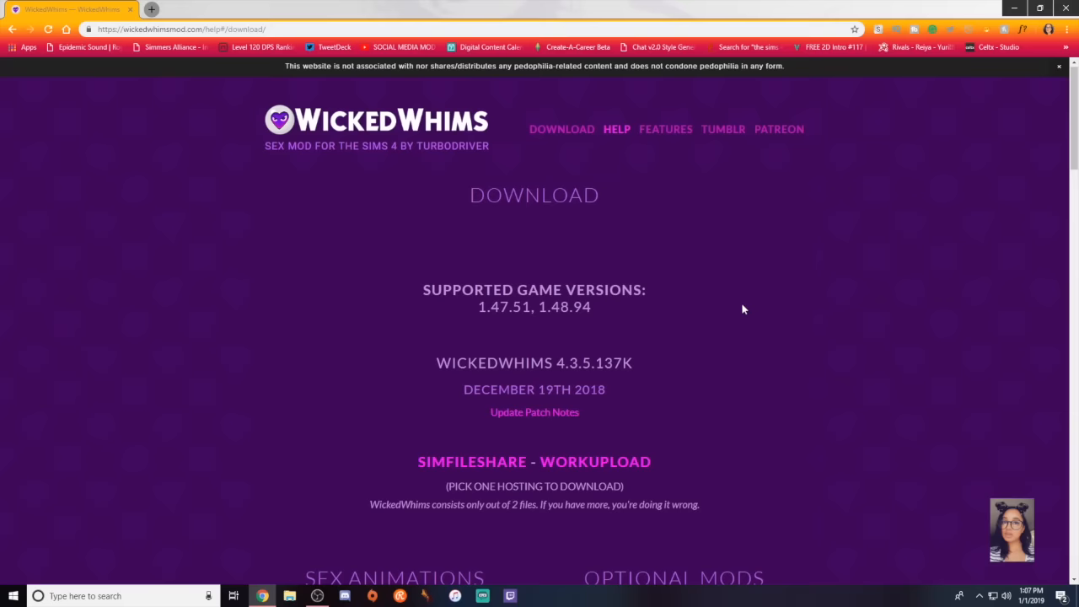
pyautogui.moveTo(742, 310)
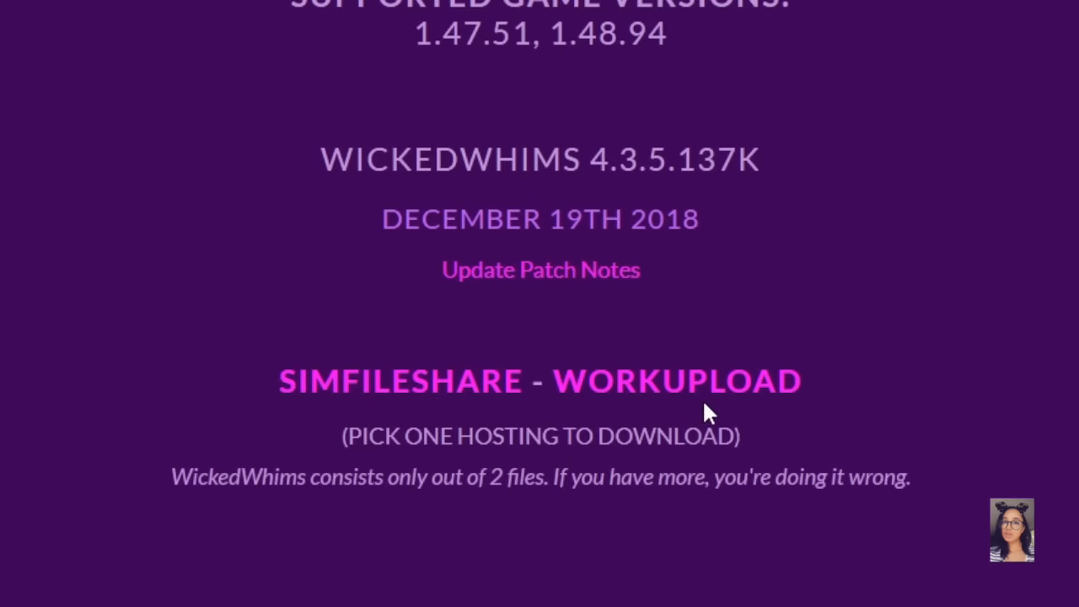
pyautogui.moveTo(362, 388)
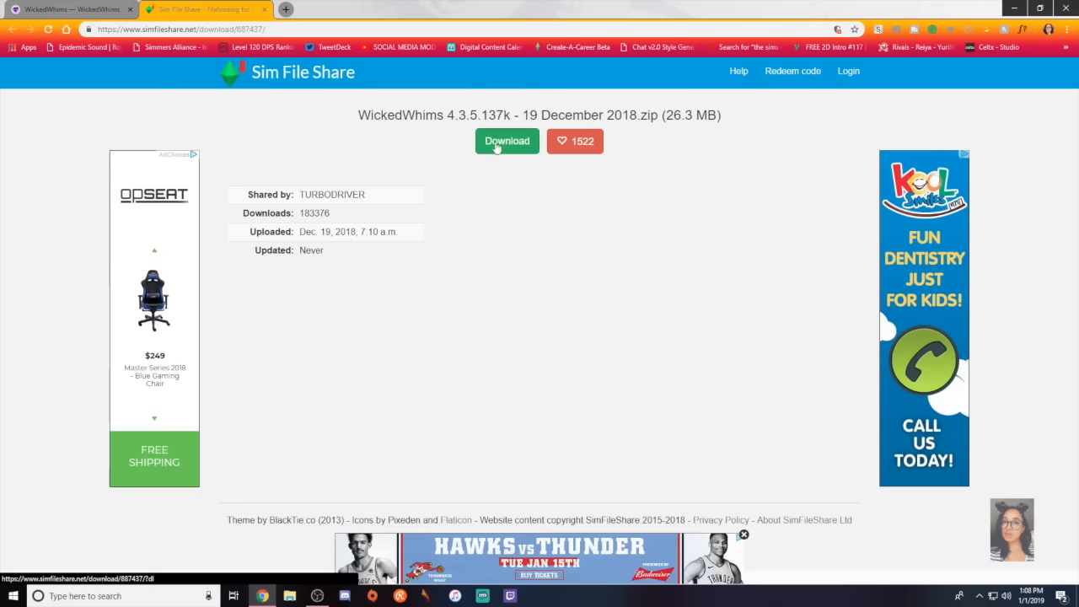
# - Download the WickedWhims 4.3.5.137k zip, like it, and close the Sim File Share tab
pyautogui.click(506, 140)
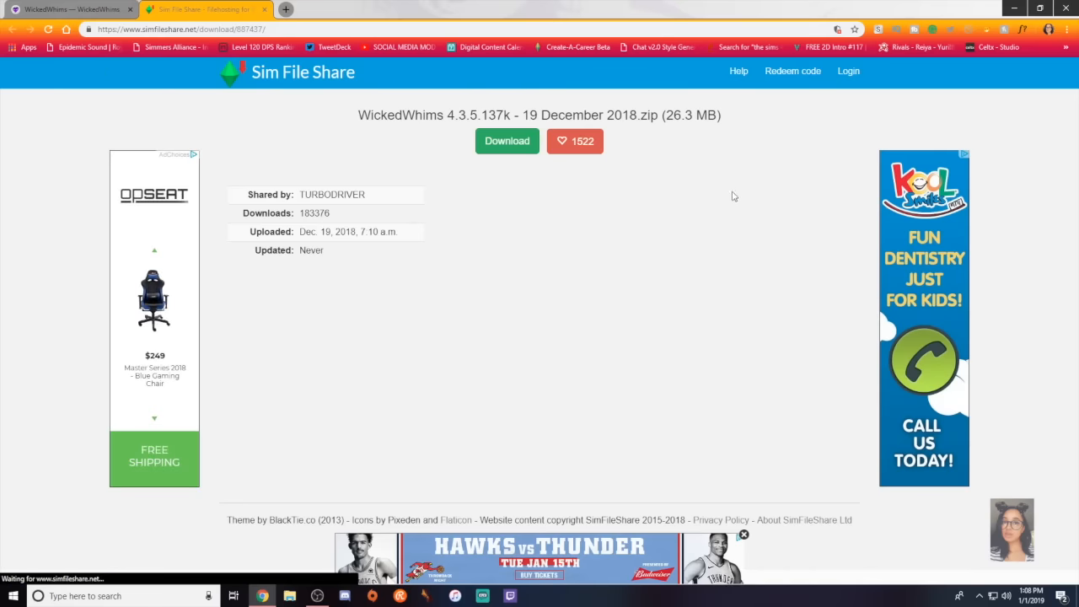
pyautogui.moveTo(342, 306)
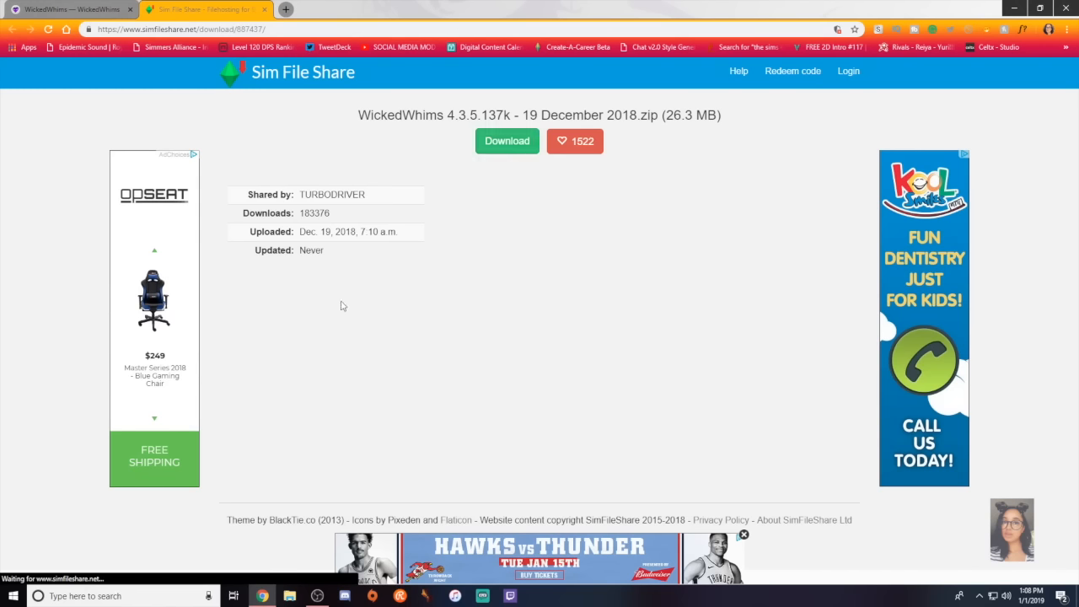
pyautogui.click(574, 141)
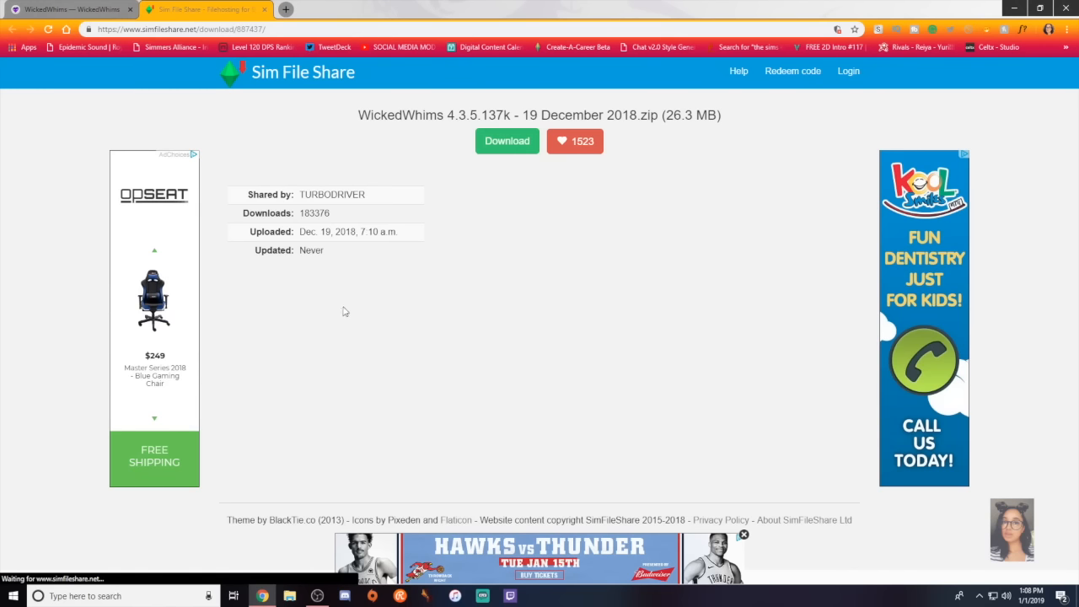
pyautogui.click(506, 141)
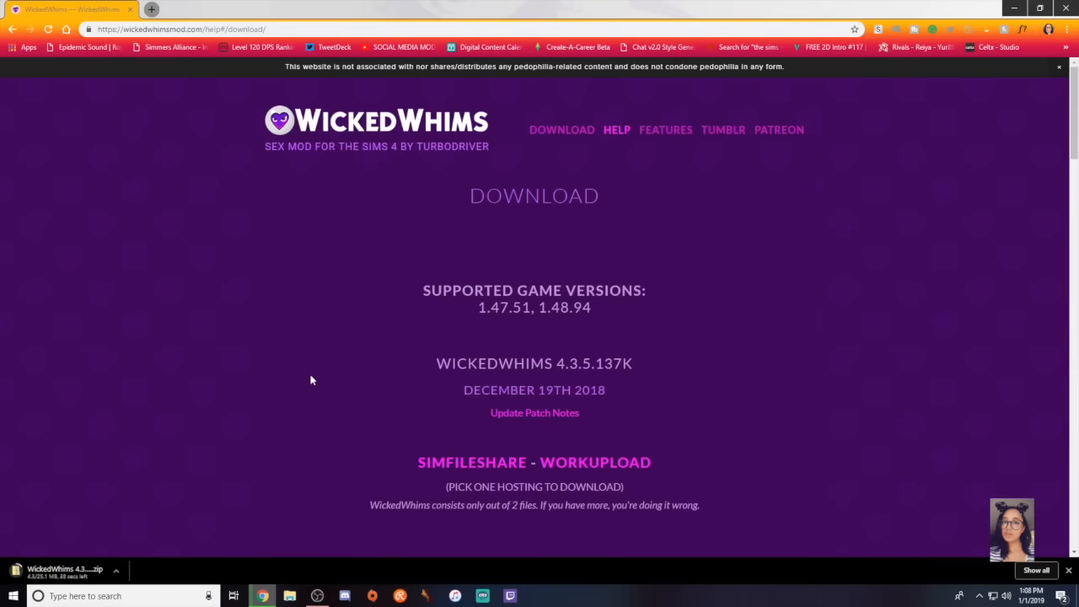
pyautogui.moveTo(317, 416)
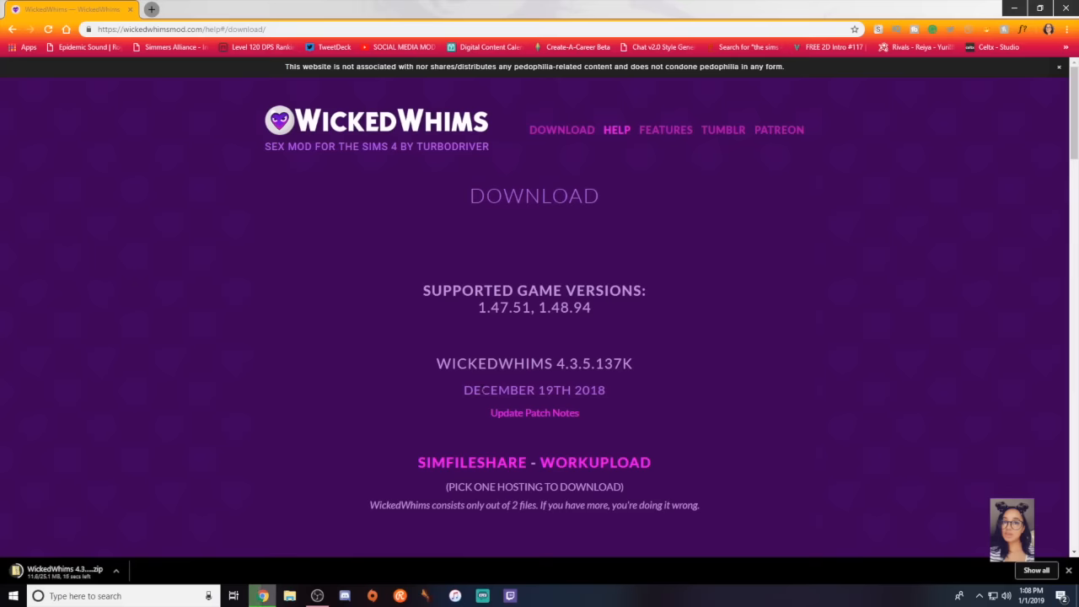
# - Browse the download page's animation and optional mod lists, then follow the Amra72 Animations link
pyautogui.scroll(-3)
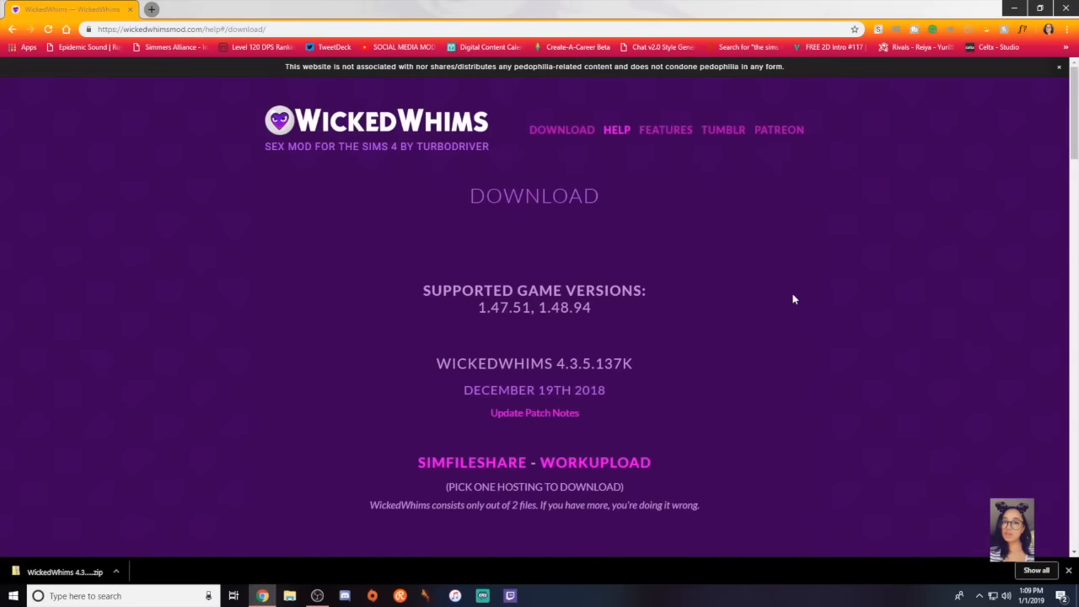
pyautogui.scroll(-3)
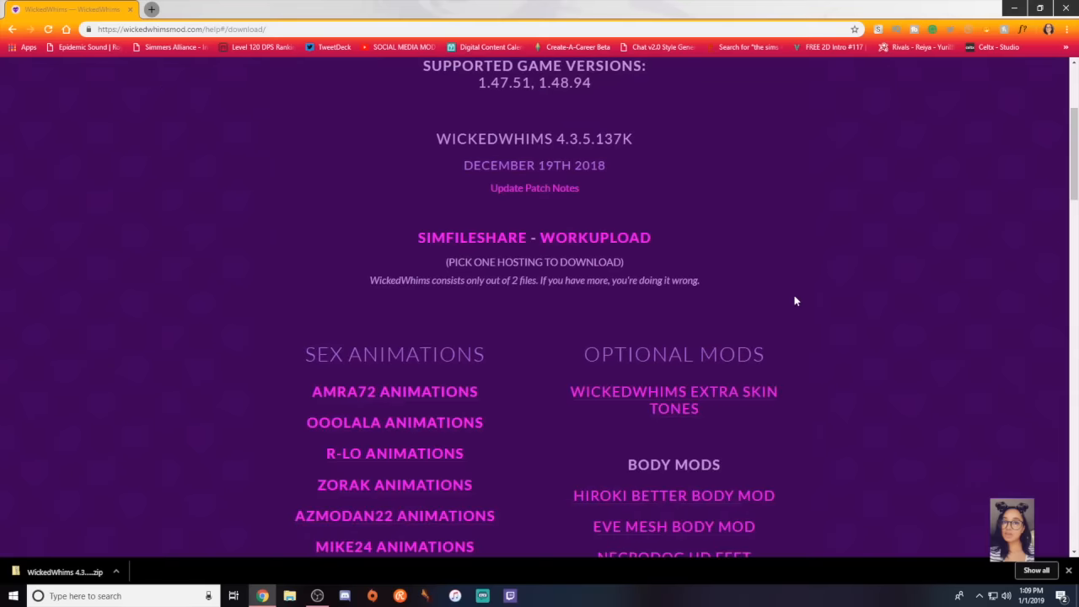
pyautogui.moveTo(790, 312)
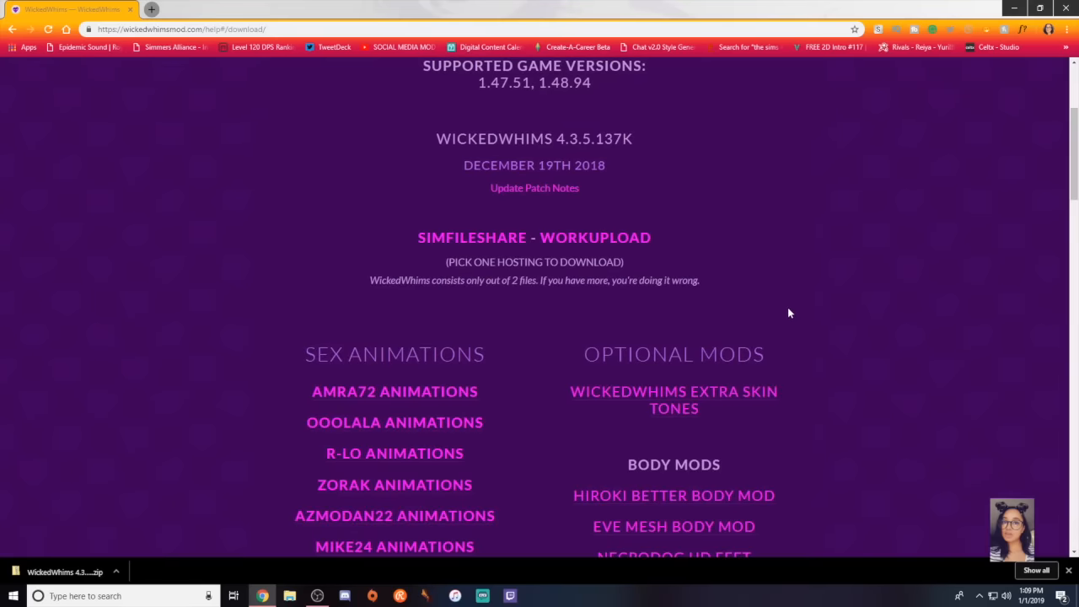
pyautogui.scroll(-3)
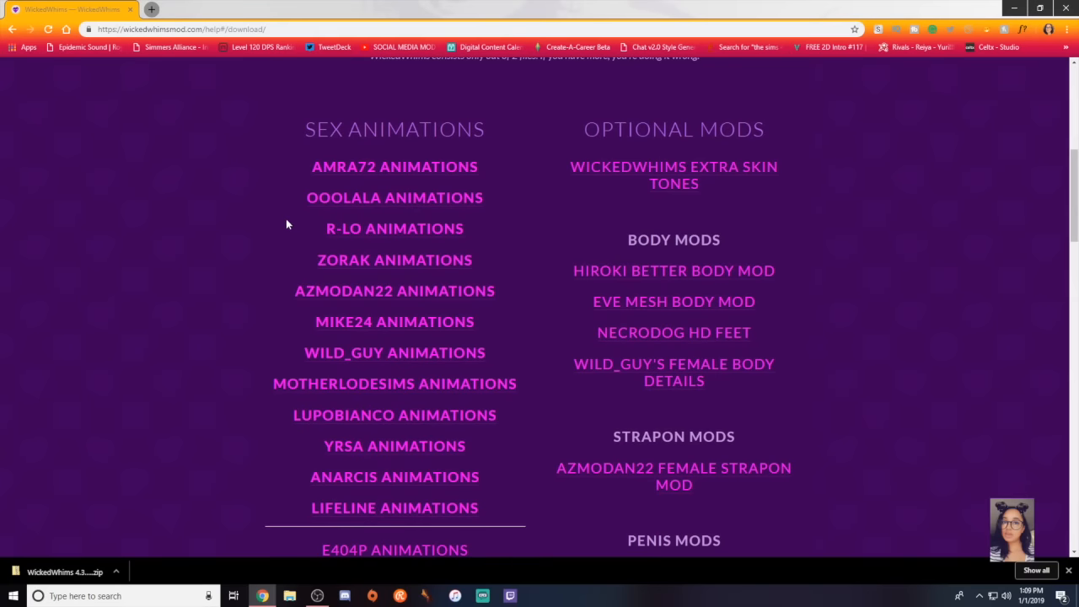
pyautogui.scroll(-3)
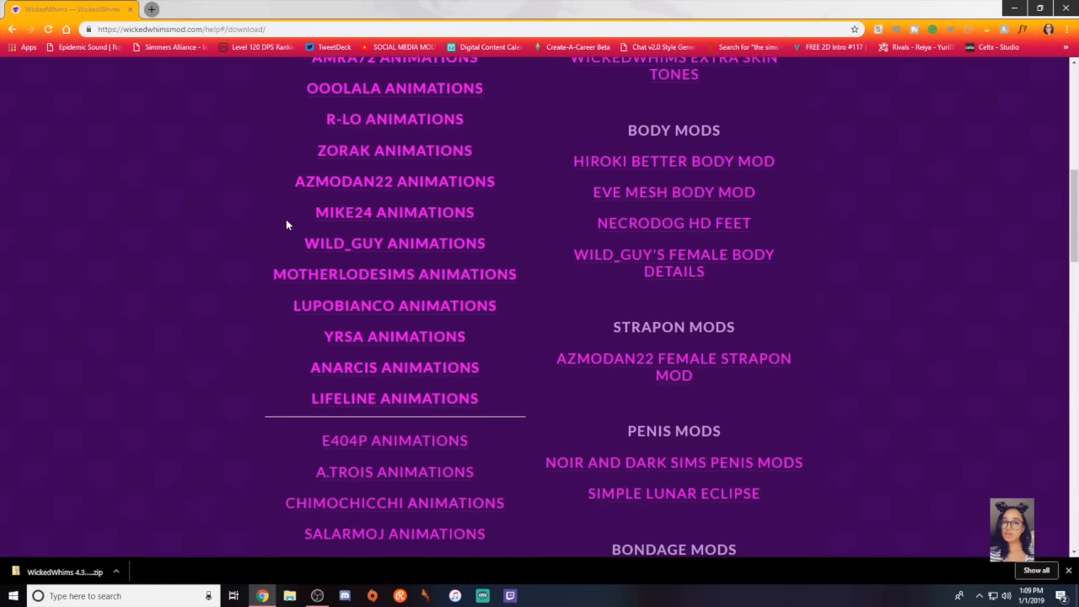
pyautogui.scroll(-3)
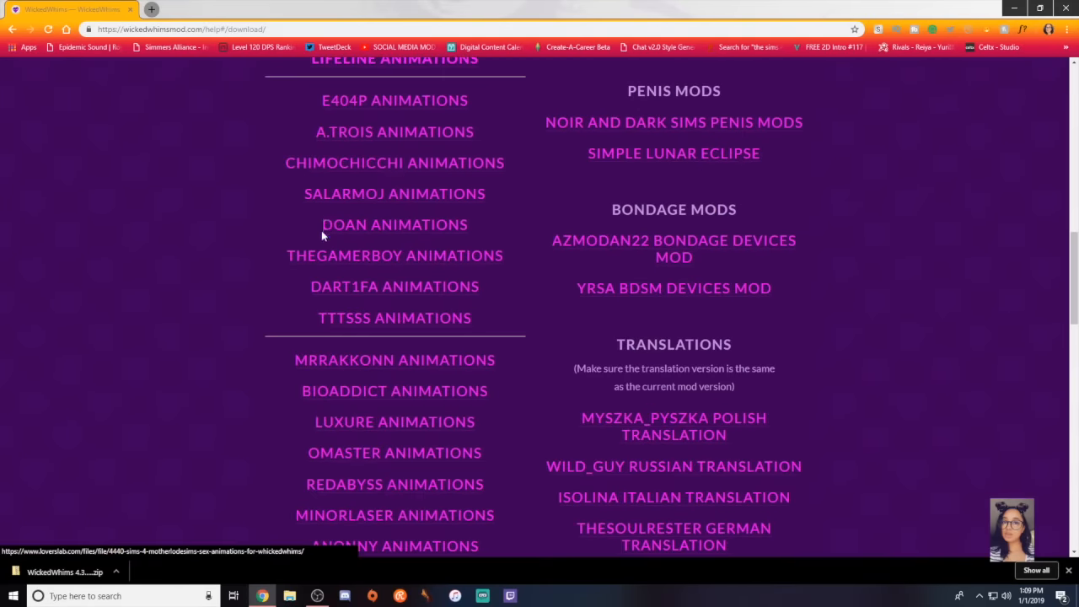
pyautogui.scroll(3)
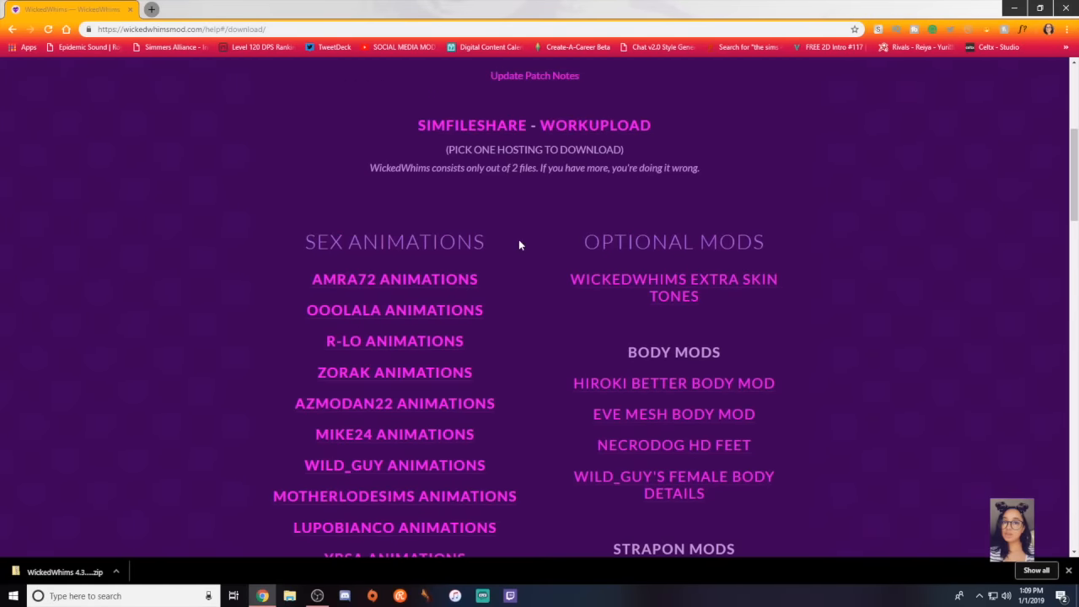
pyautogui.scroll(-3)
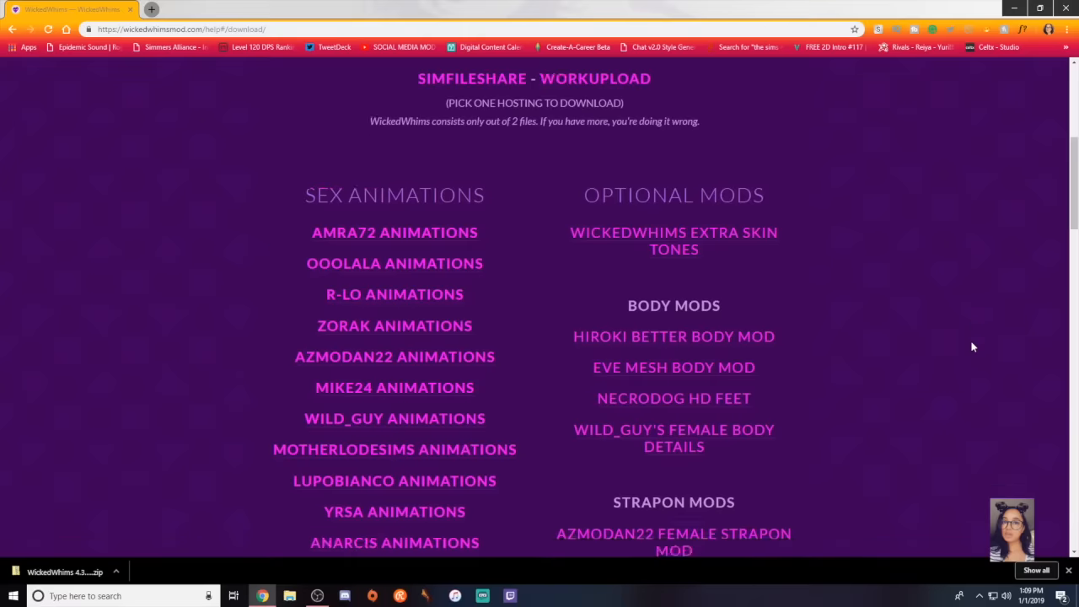
pyautogui.scroll(-3)
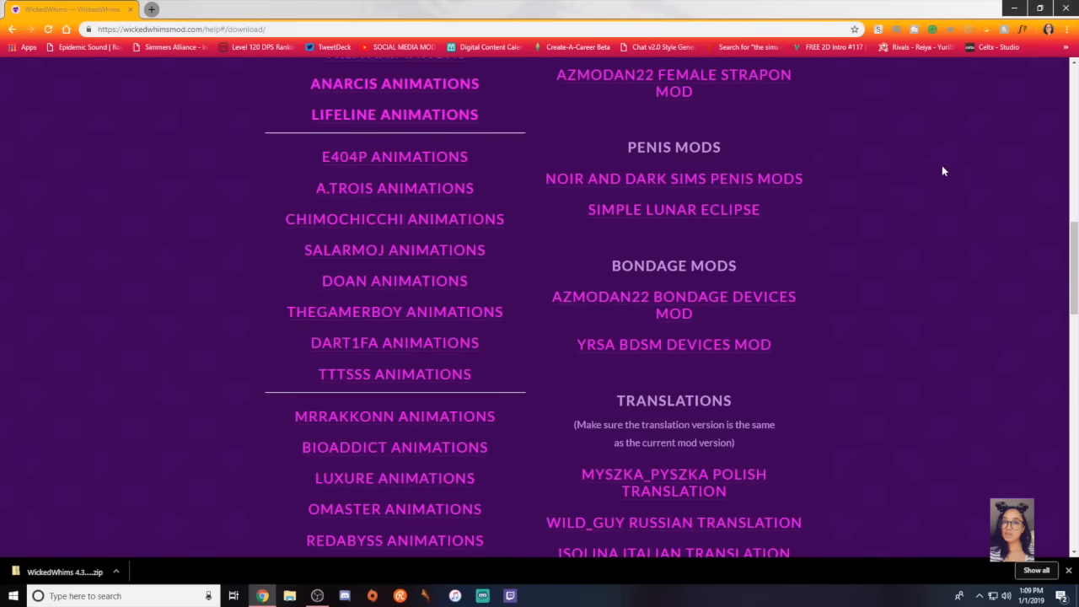
pyautogui.scroll(-3)
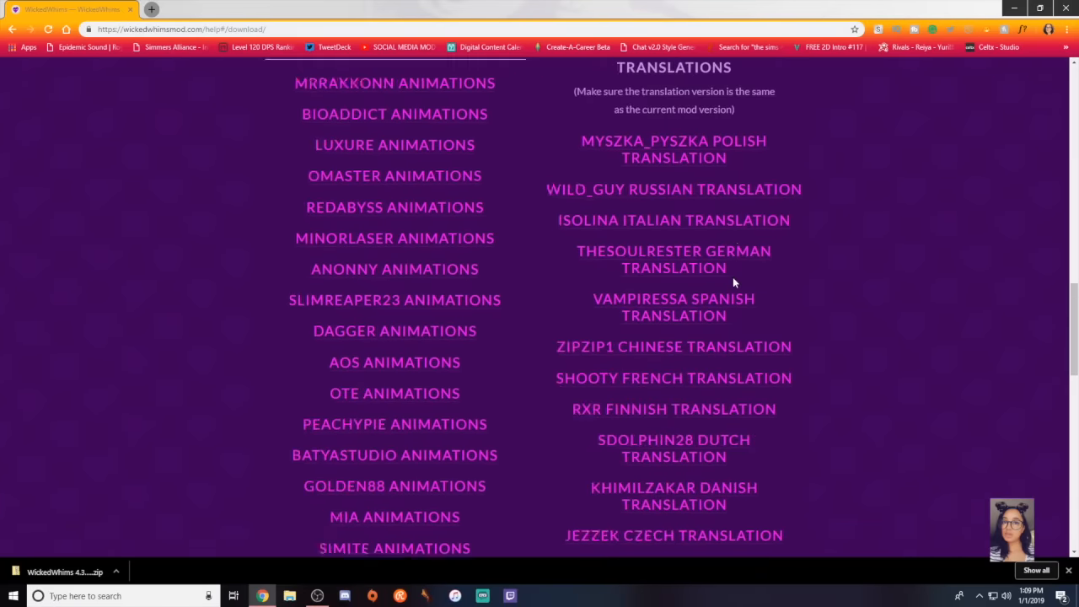
pyautogui.scroll(-3)
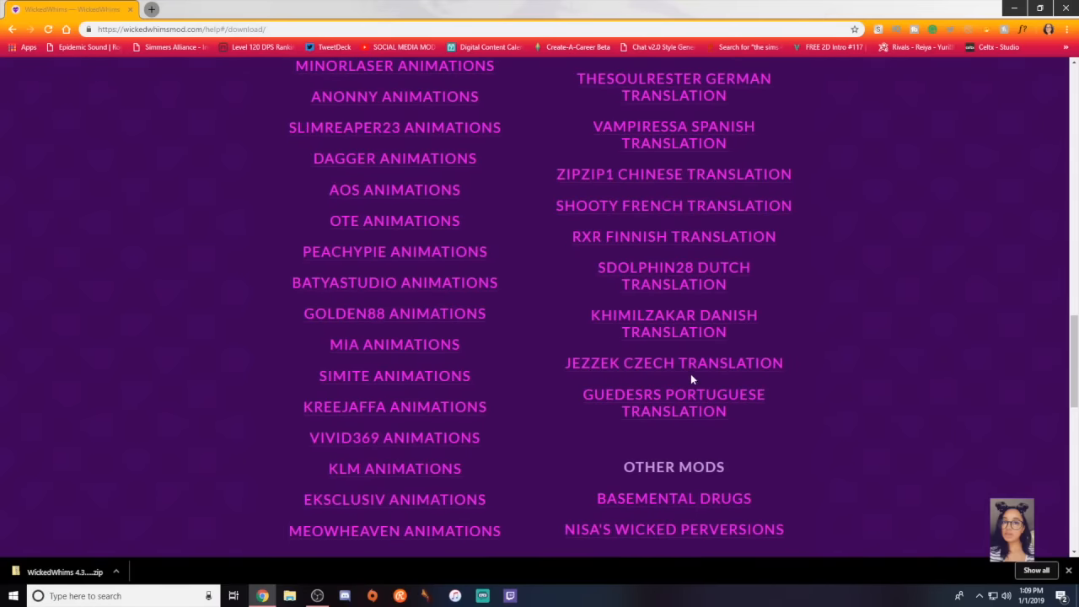
pyautogui.scroll(-3)
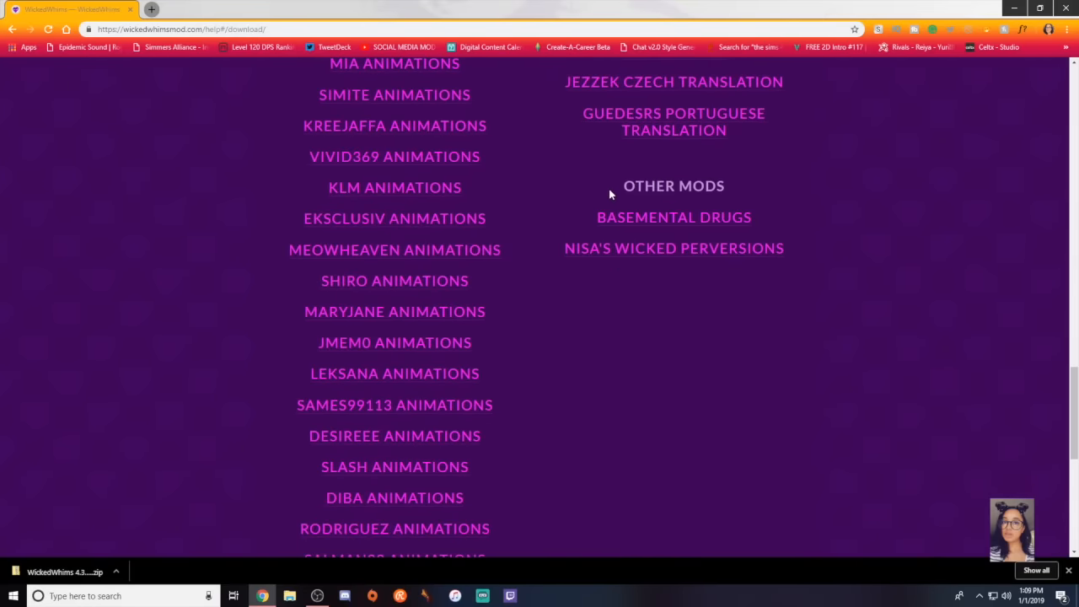
pyautogui.moveTo(733, 236)
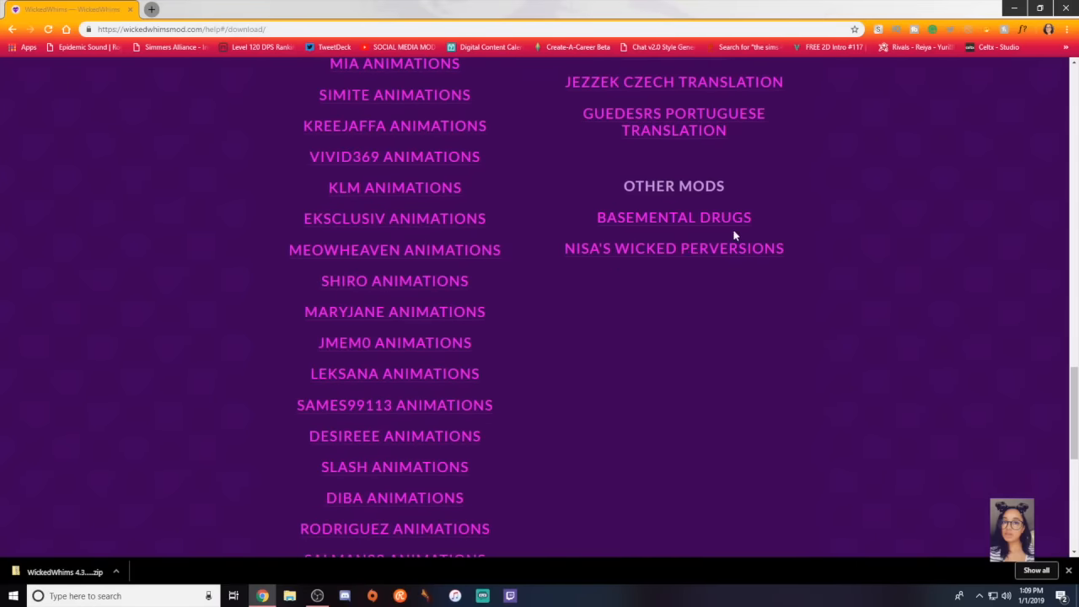
pyautogui.moveTo(394, 466)
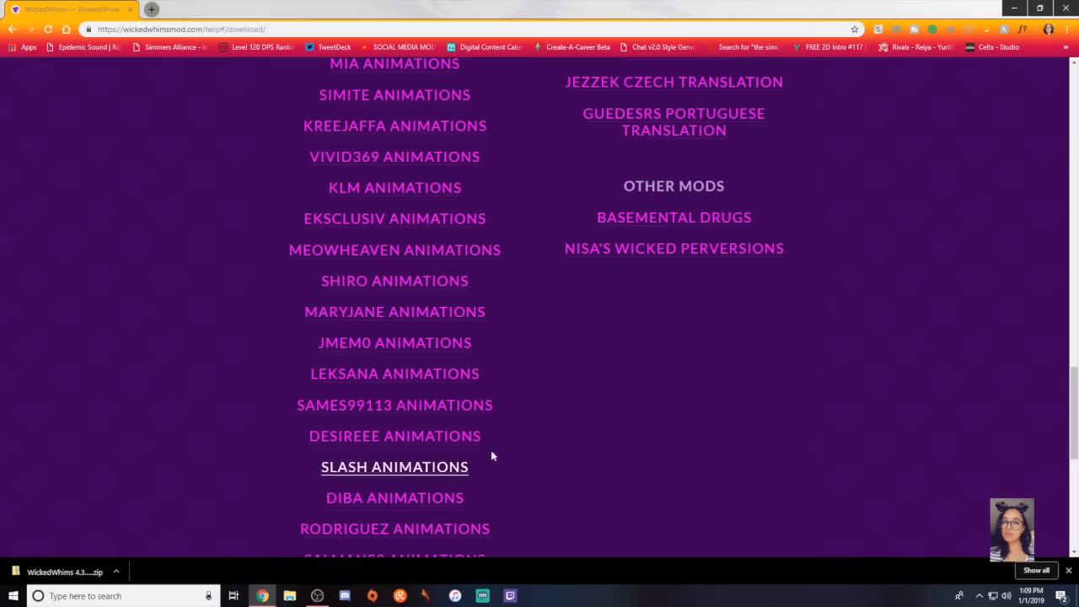
pyautogui.moveTo(626, 305)
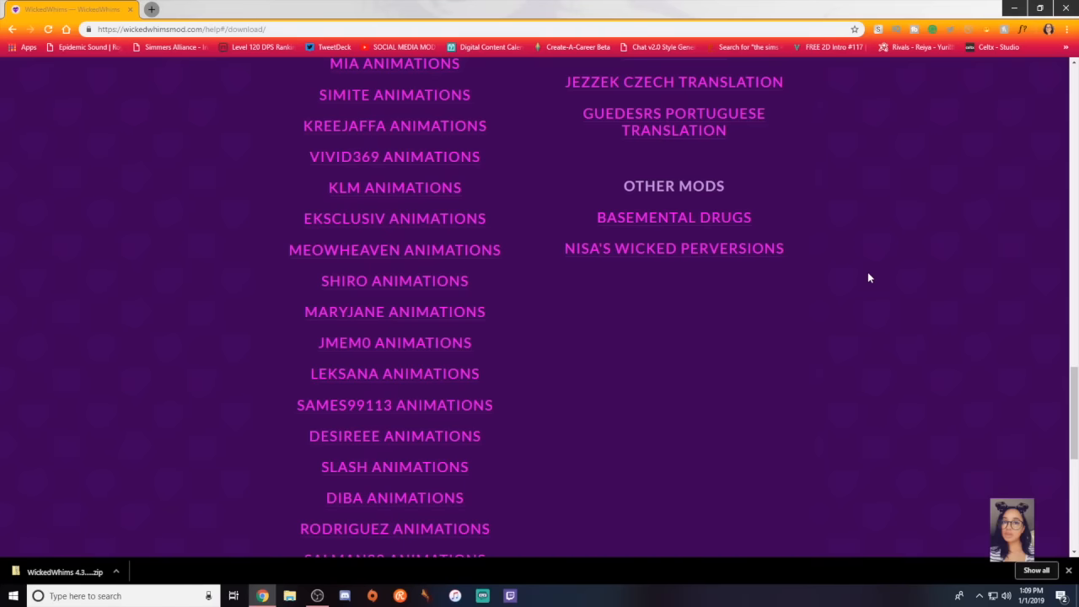
pyautogui.scroll(3)
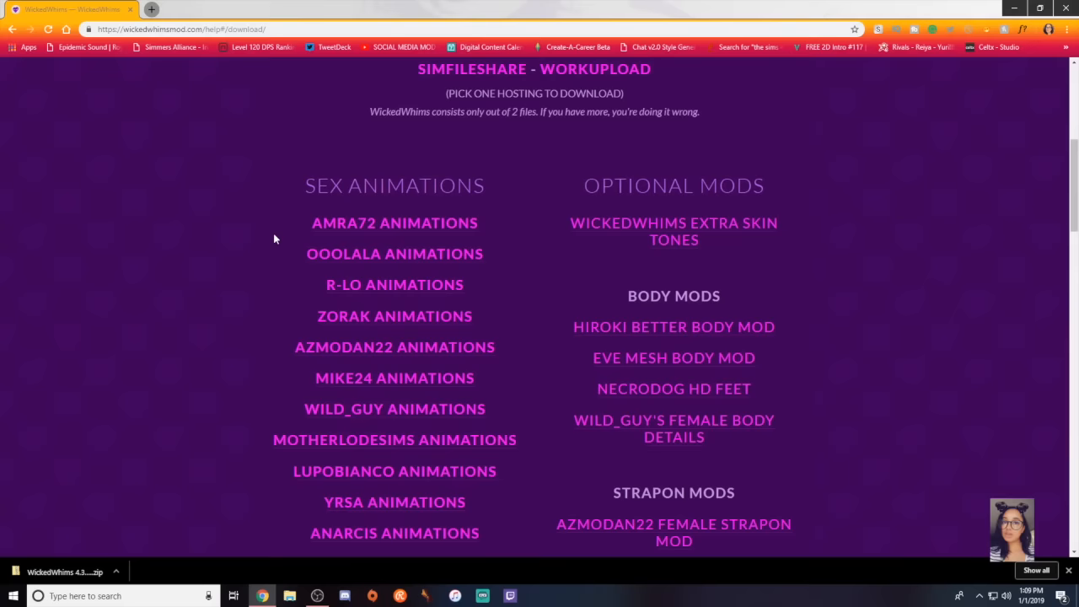
pyautogui.scroll(3)
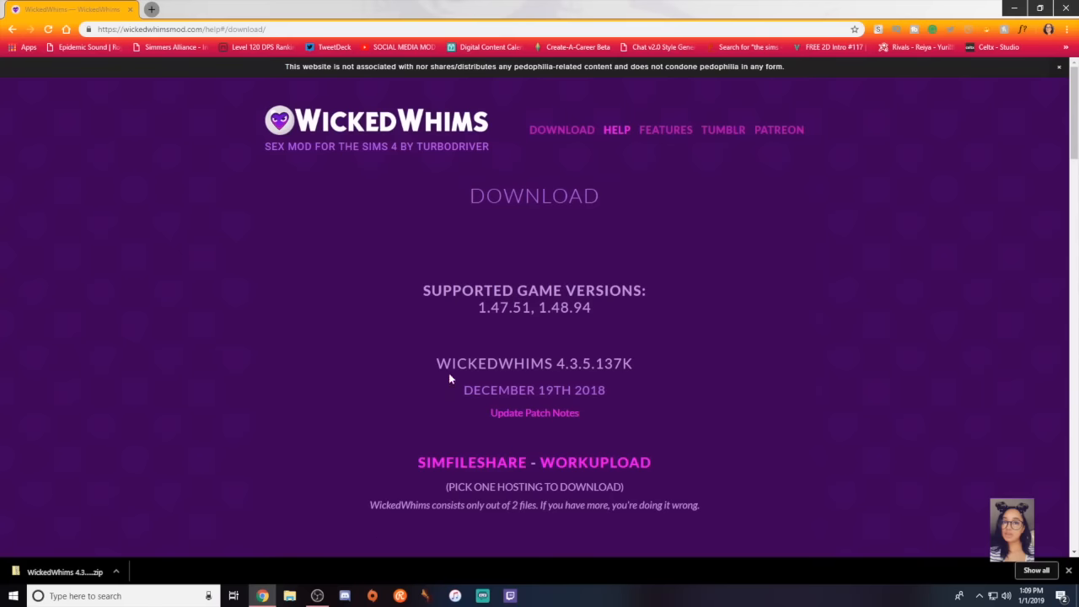
pyautogui.moveTo(344, 161)
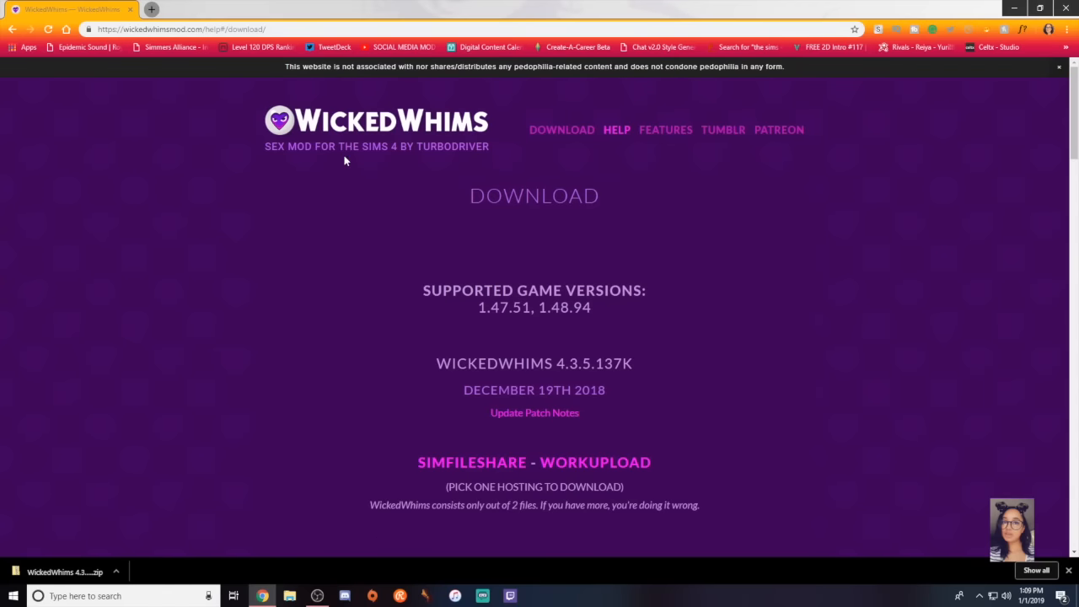
pyautogui.moveTo(472, 378)
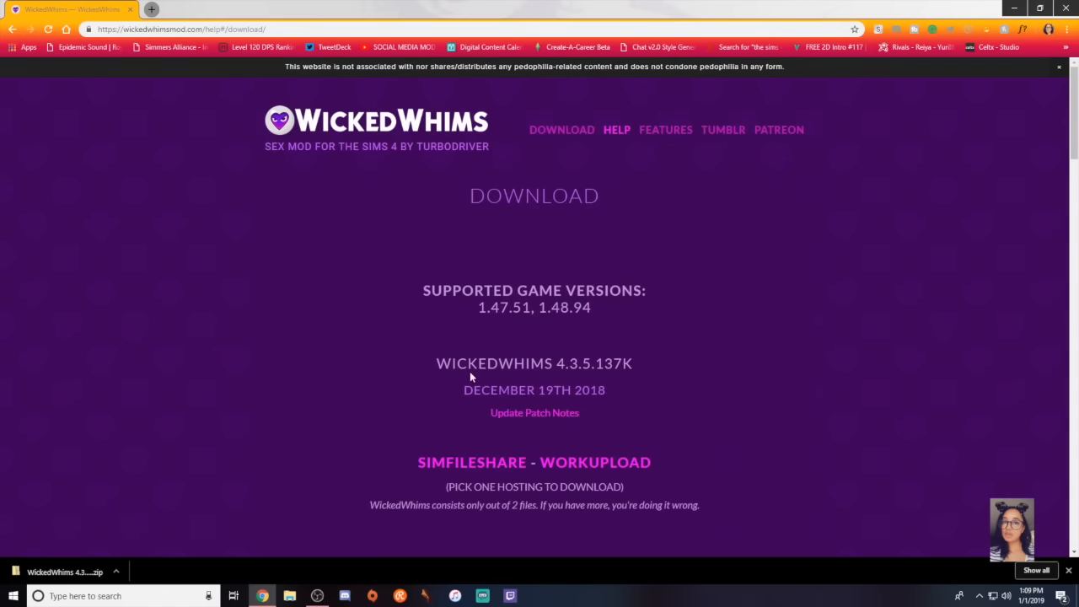
pyautogui.scroll(-3)
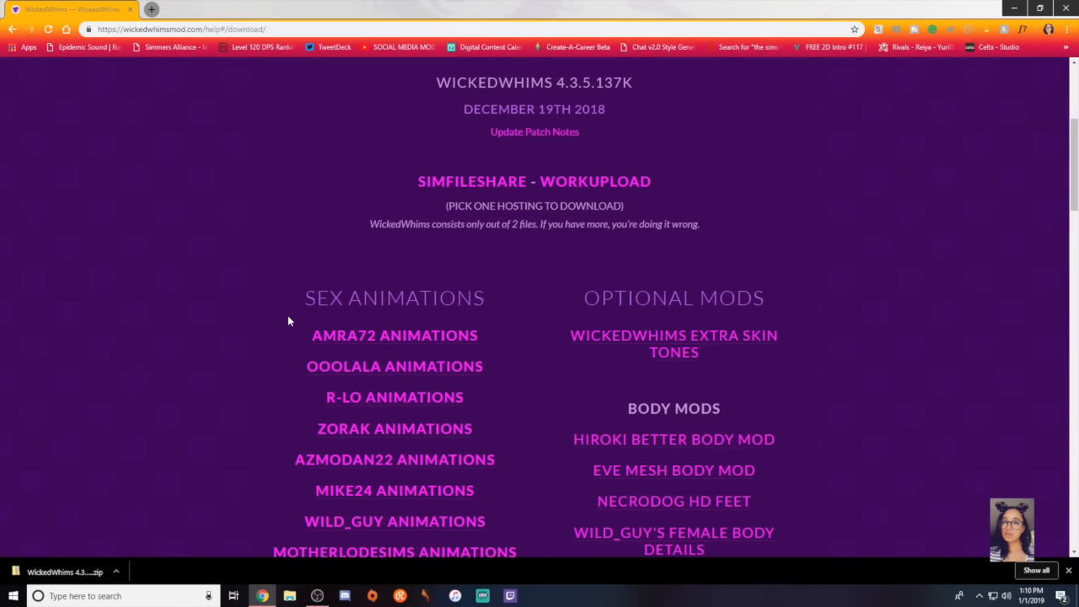
pyautogui.scroll(-3)
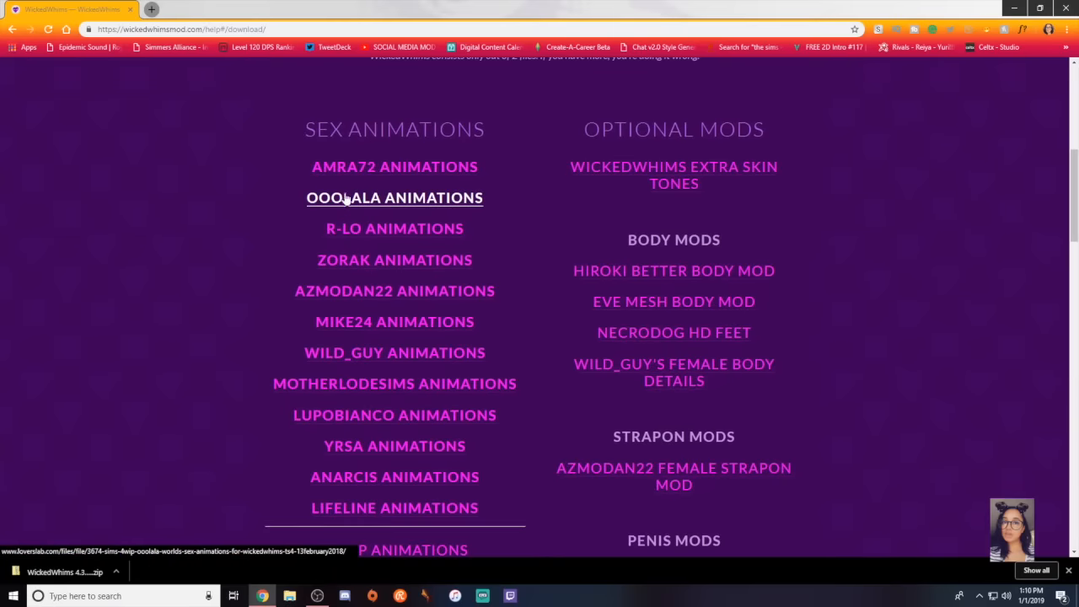
pyautogui.click(394, 197)
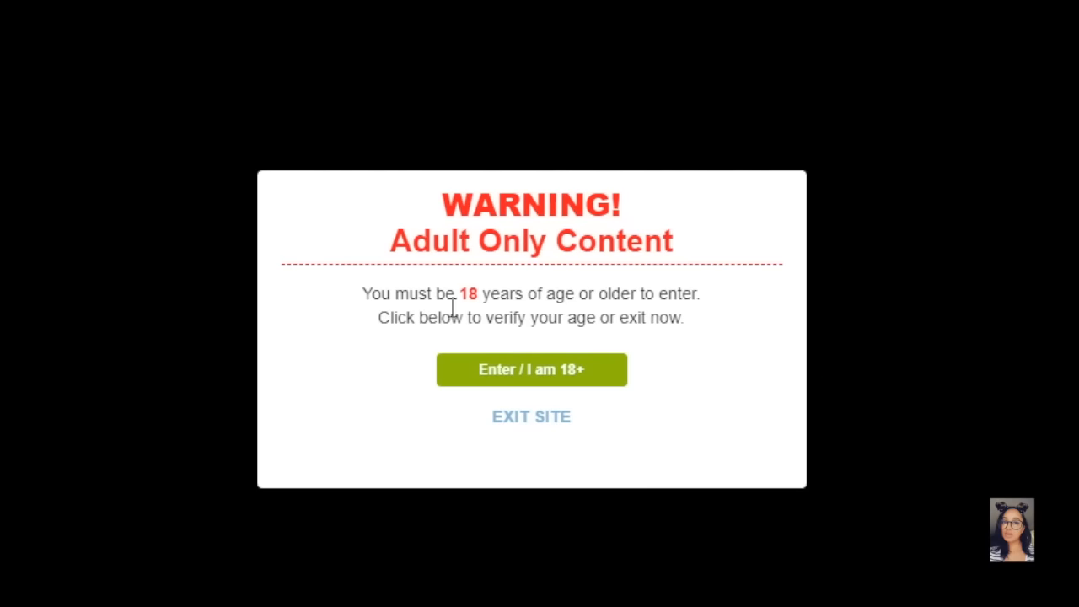
pyautogui.moveTo(434, 346)
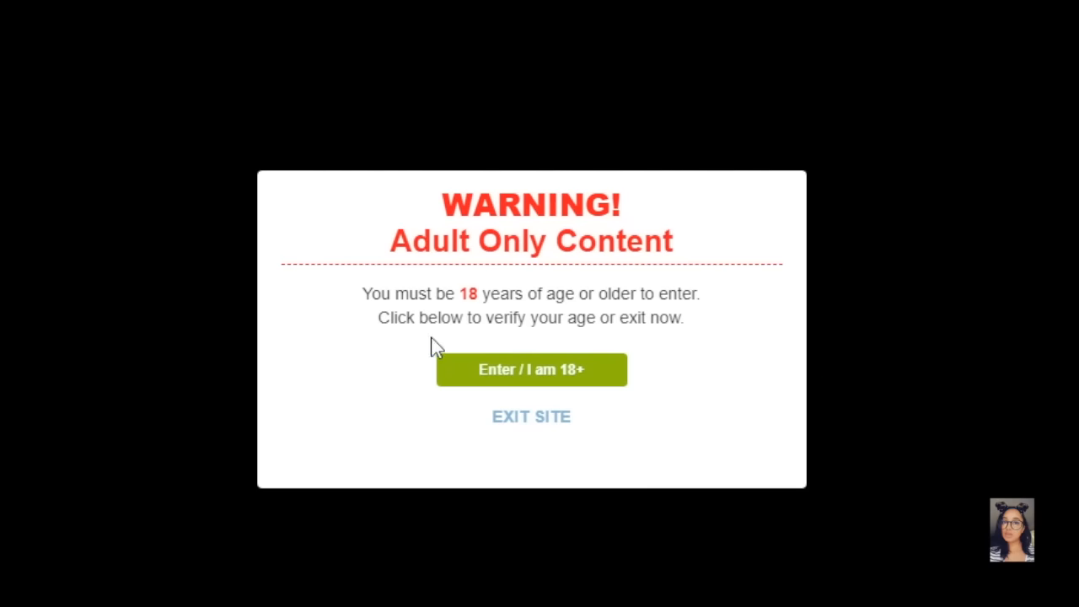
pyautogui.moveTo(799, 347)
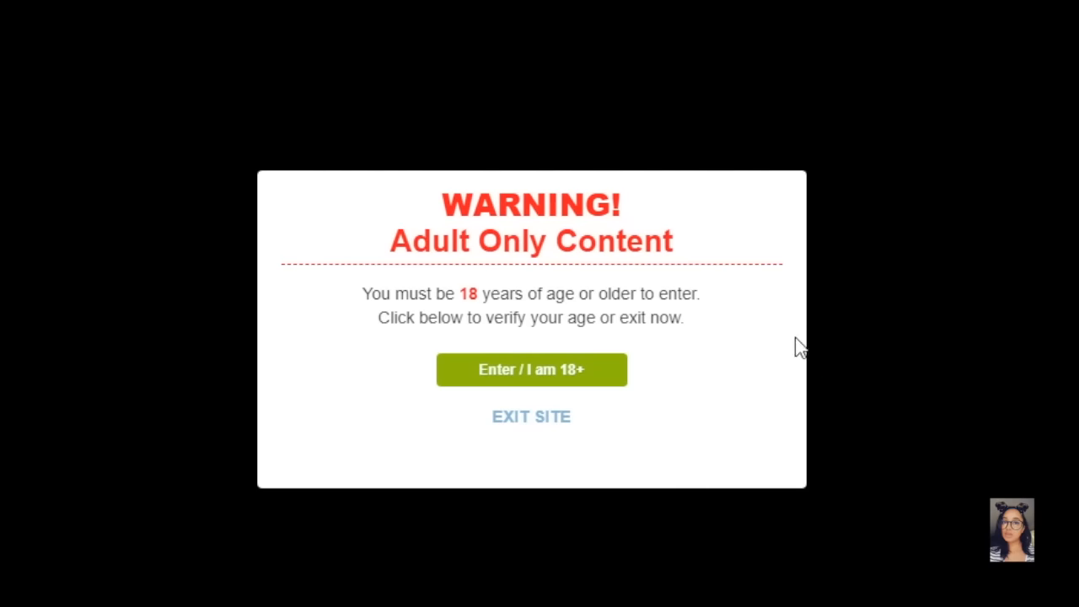
# - Pass the LoversLab 18+ age check and scroll the Amra72 file description
pyautogui.click(531, 369)
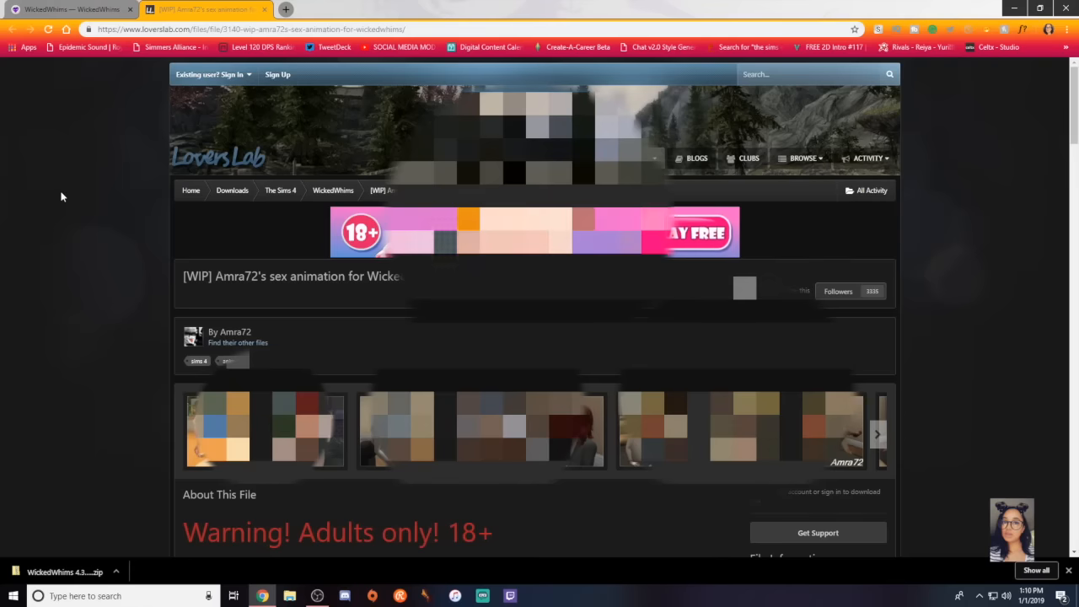
pyautogui.moveTo(26, 417)
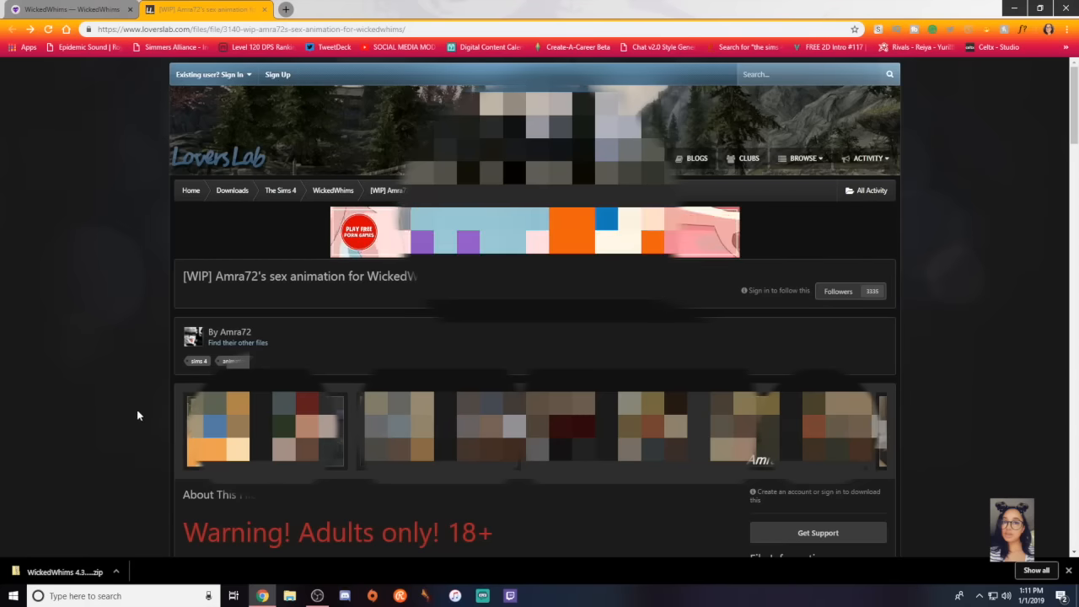
pyautogui.moveTo(140, 396)
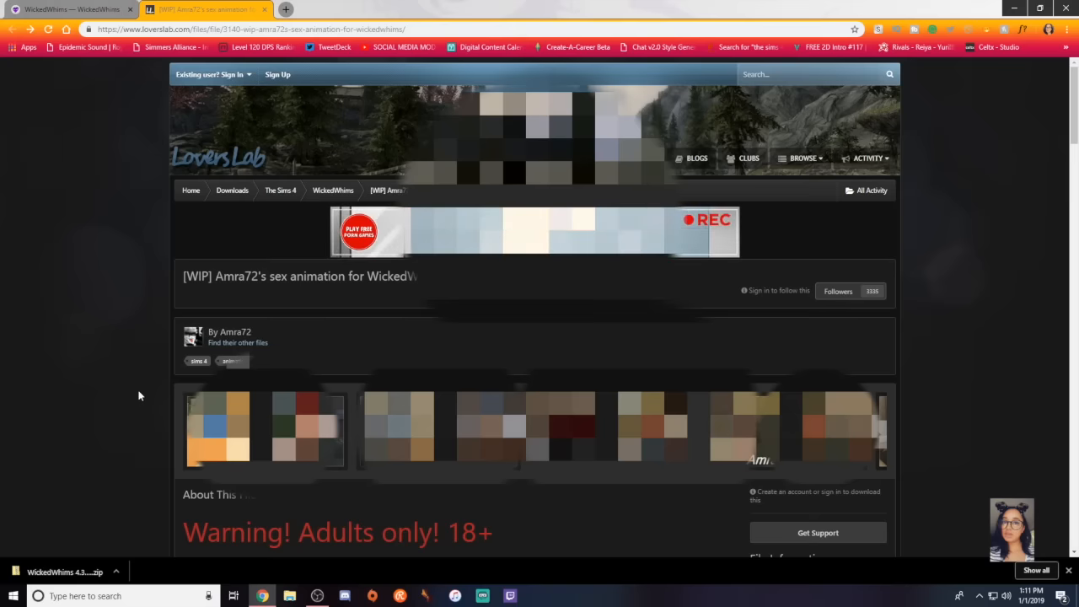
pyautogui.scroll(-3)
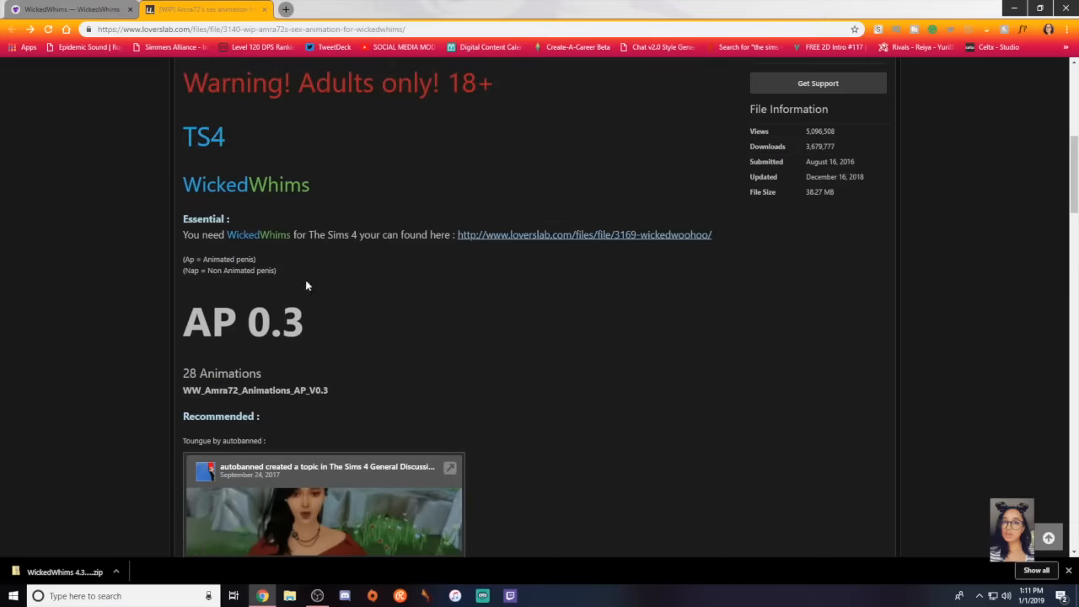
pyautogui.moveTo(485, 157)
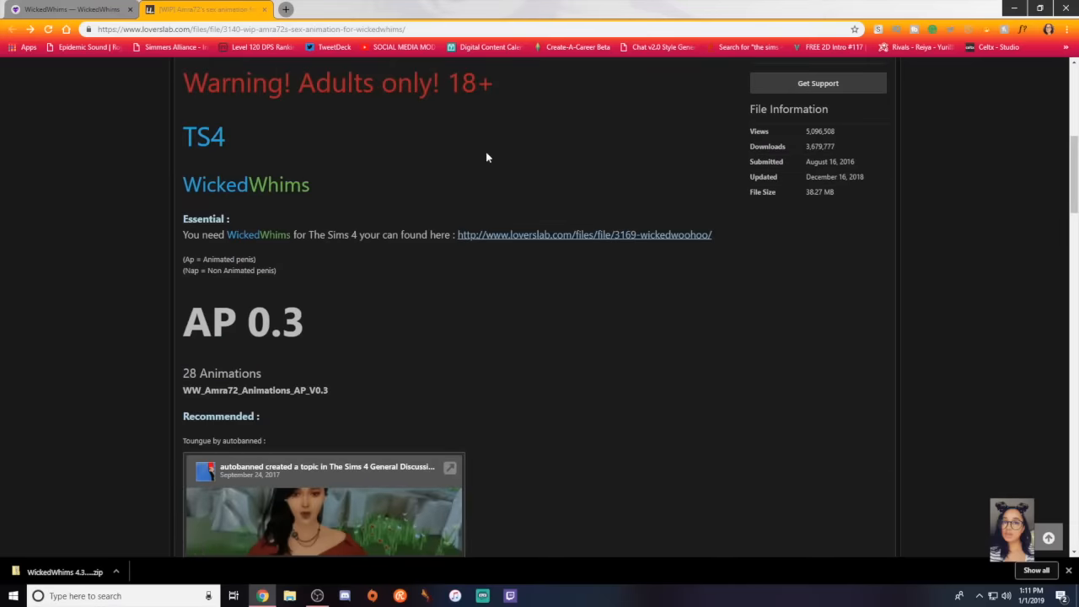
pyautogui.moveTo(409, 251)
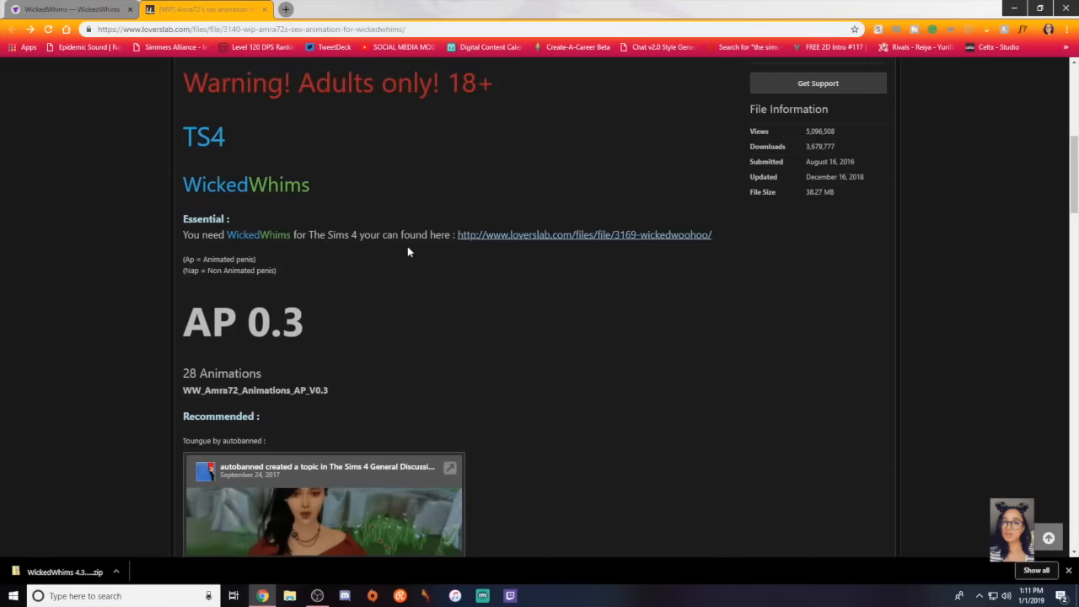
pyautogui.moveTo(343, 251)
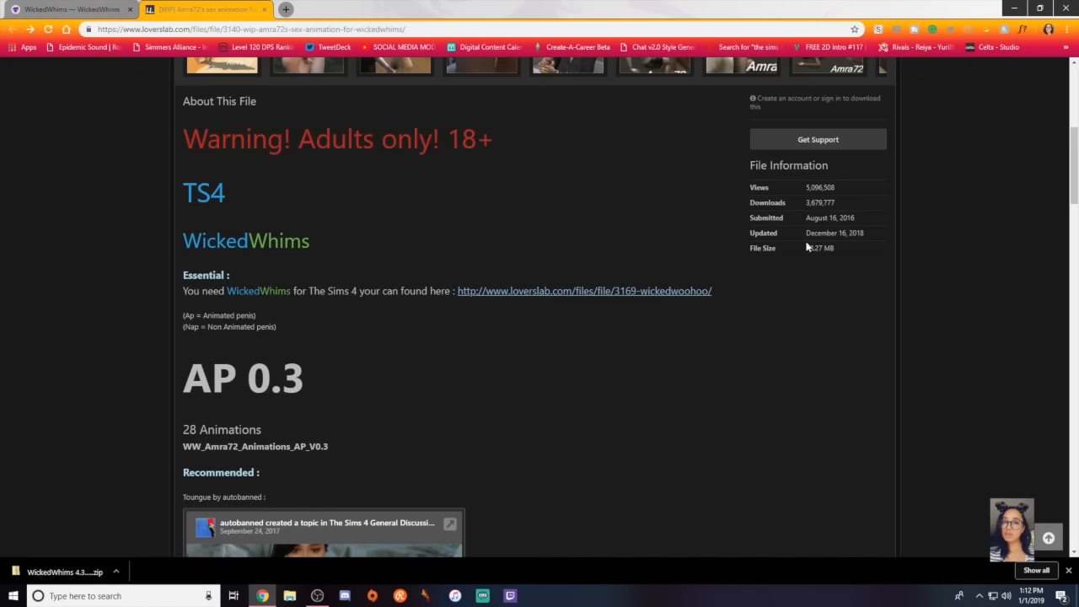
pyautogui.moveTo(798, 96)
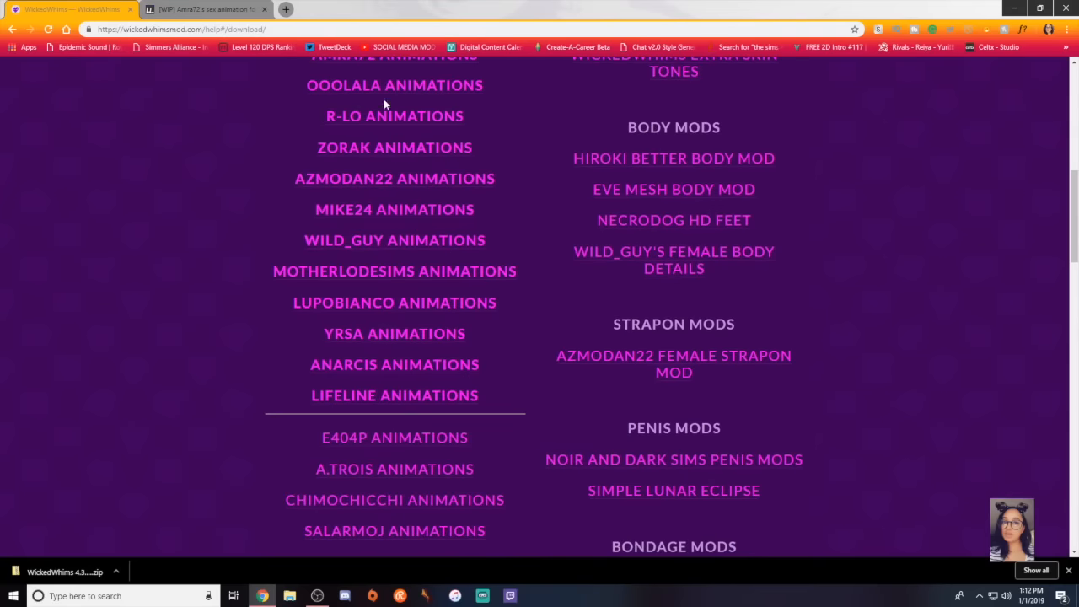
pyautogui.moveTo(395, 364)
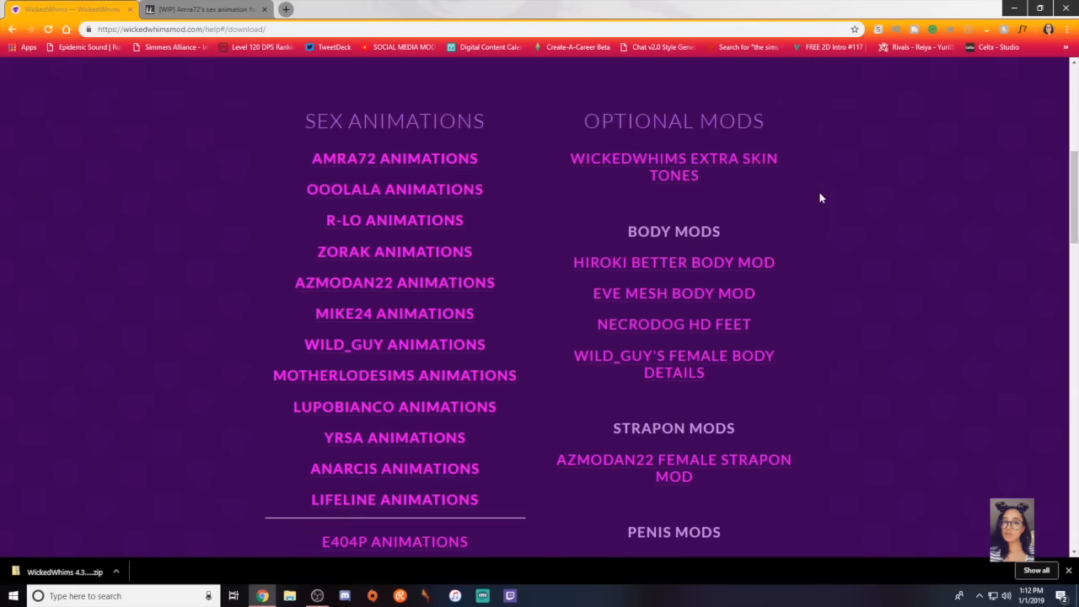
# - Scroll the WickedWhims download page through body, translation and other mod lists
pyautogui.scroll(-3)
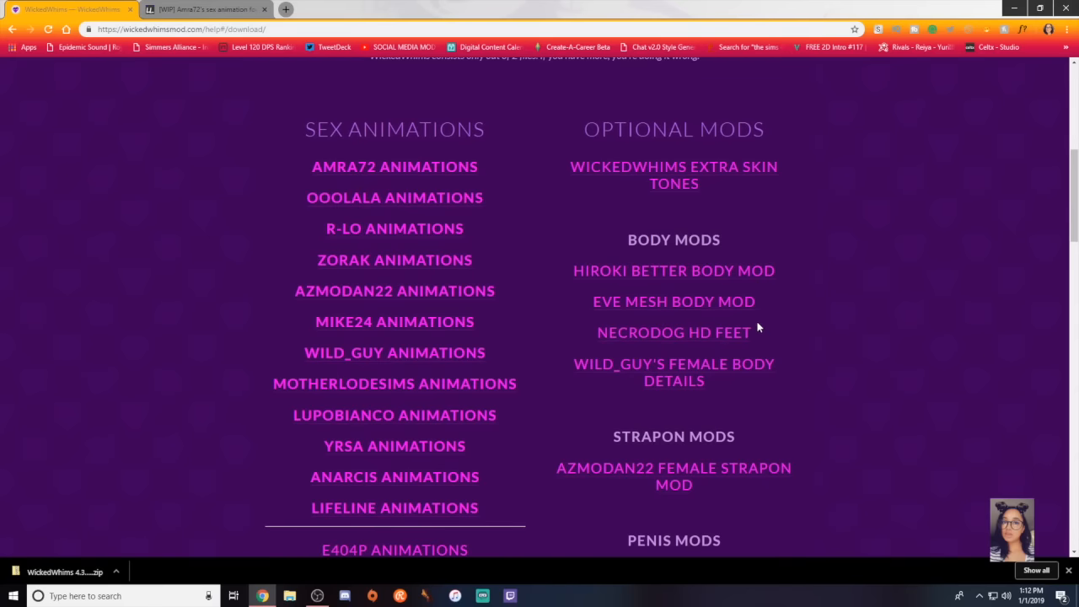
pyautogui.moveTo(673, 301)
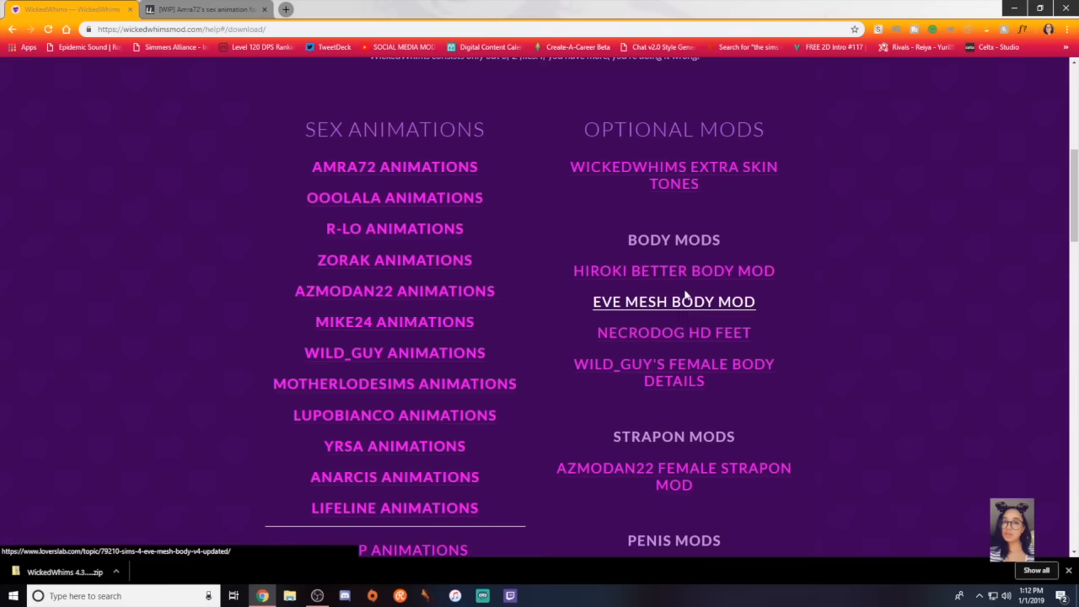
pyautogui.moveTo(673, 271)
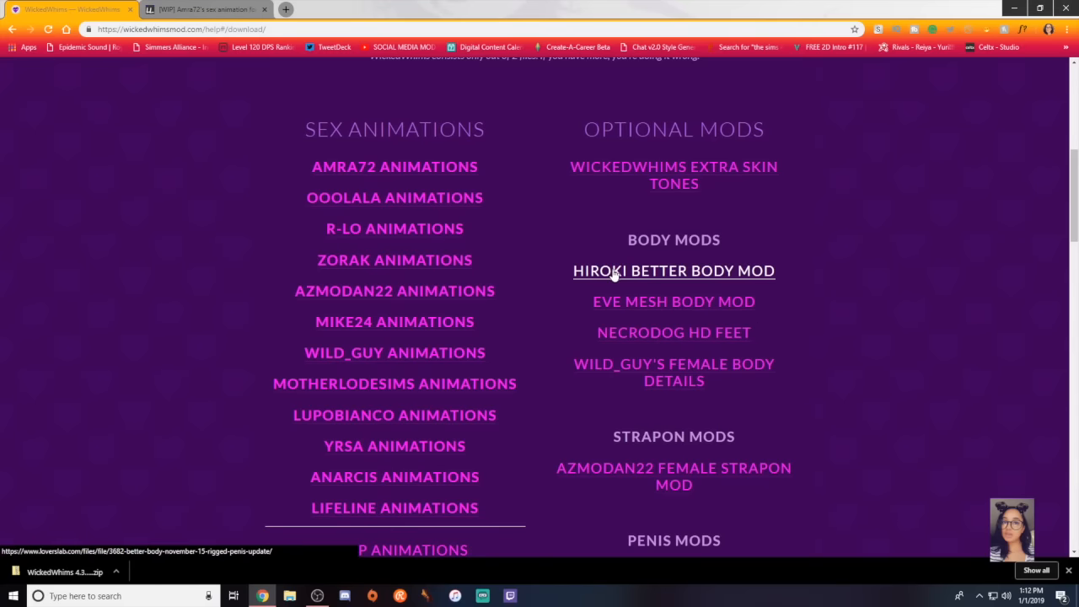
pyautogui.scroll(-3)
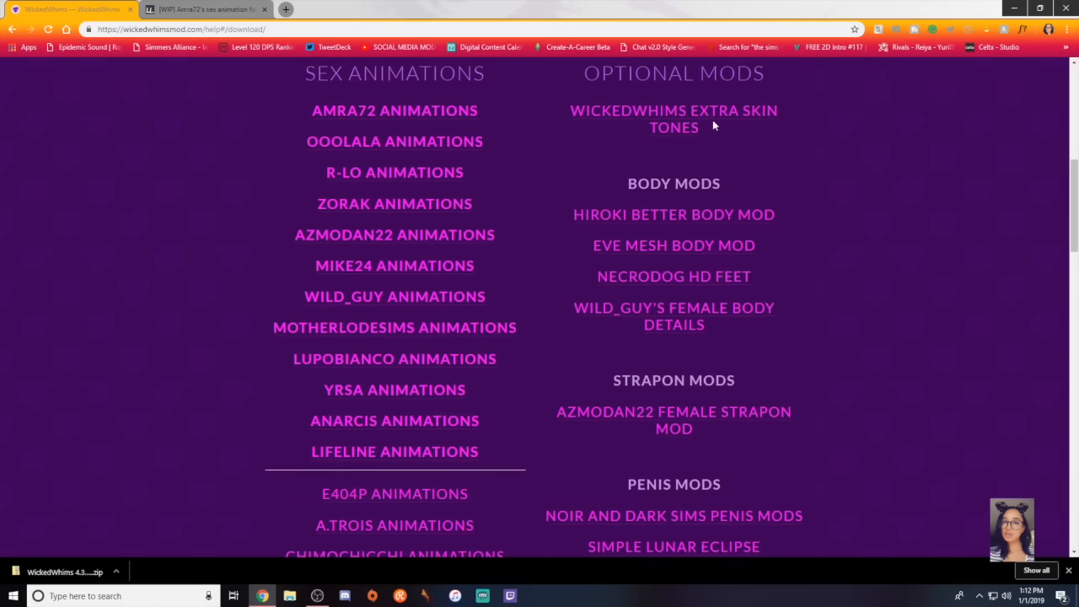
pyautogui.scroll(-3)
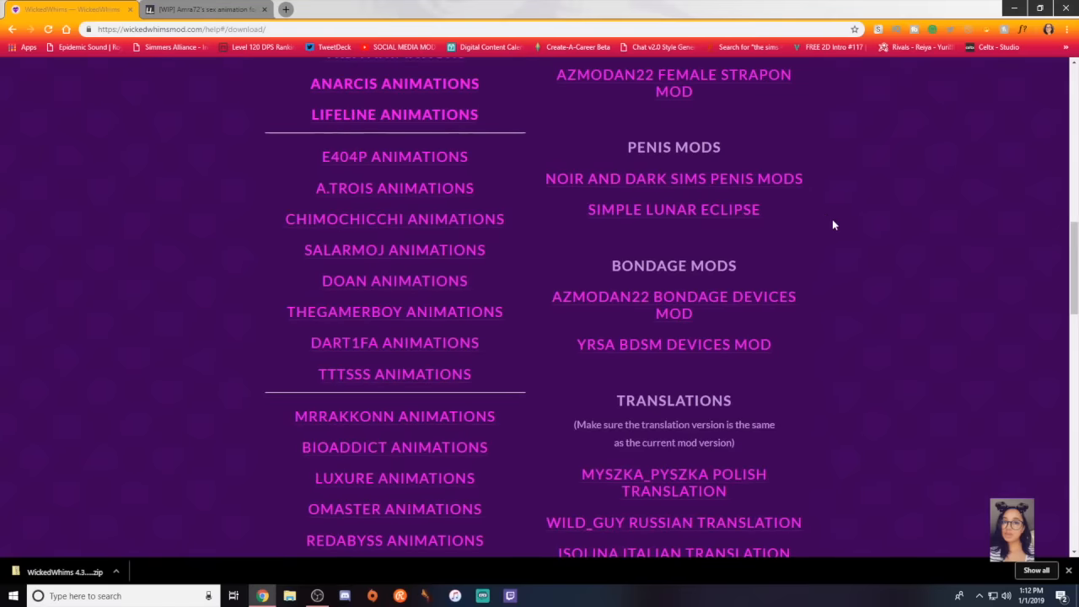
pyautogui.scroll(-3)
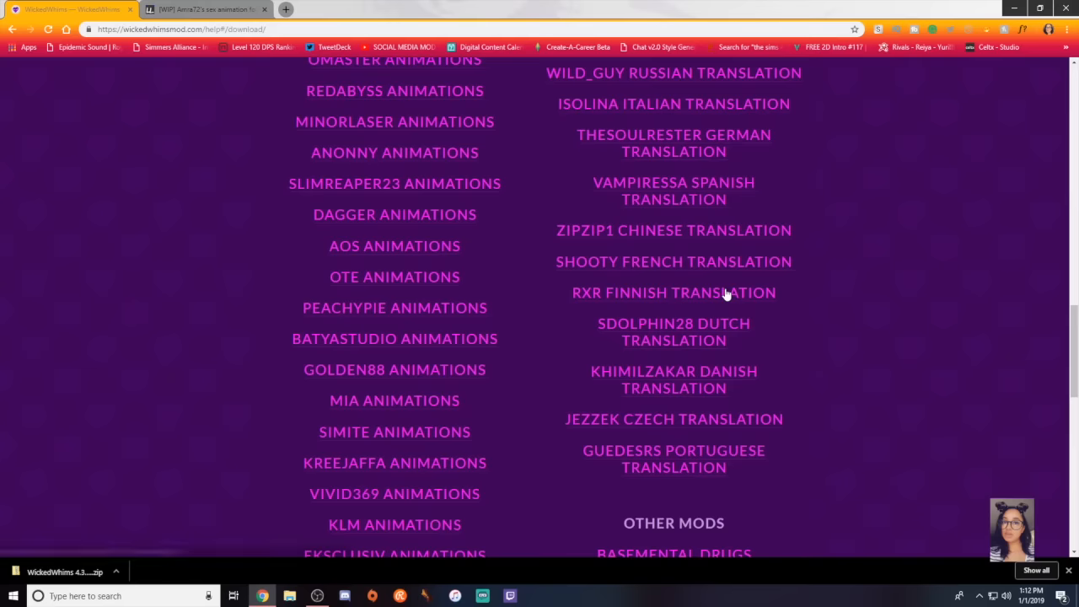
pyautogui.scroll(-3)
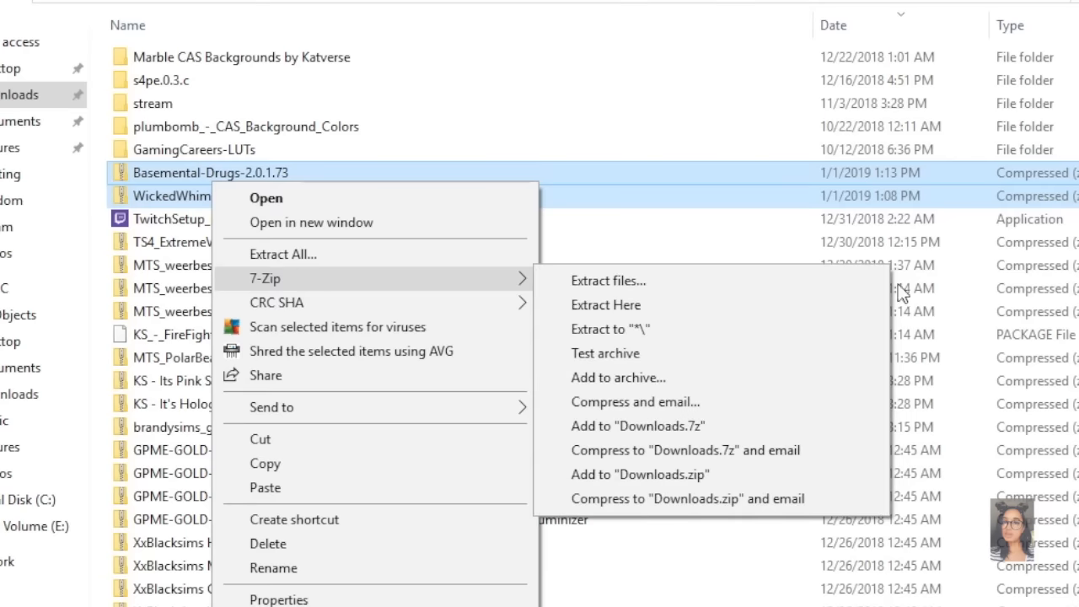
# - Select the Basemental Drugs and WickedWhims archives and extract both with 7-Zip
pyautogui.click(192, 149)
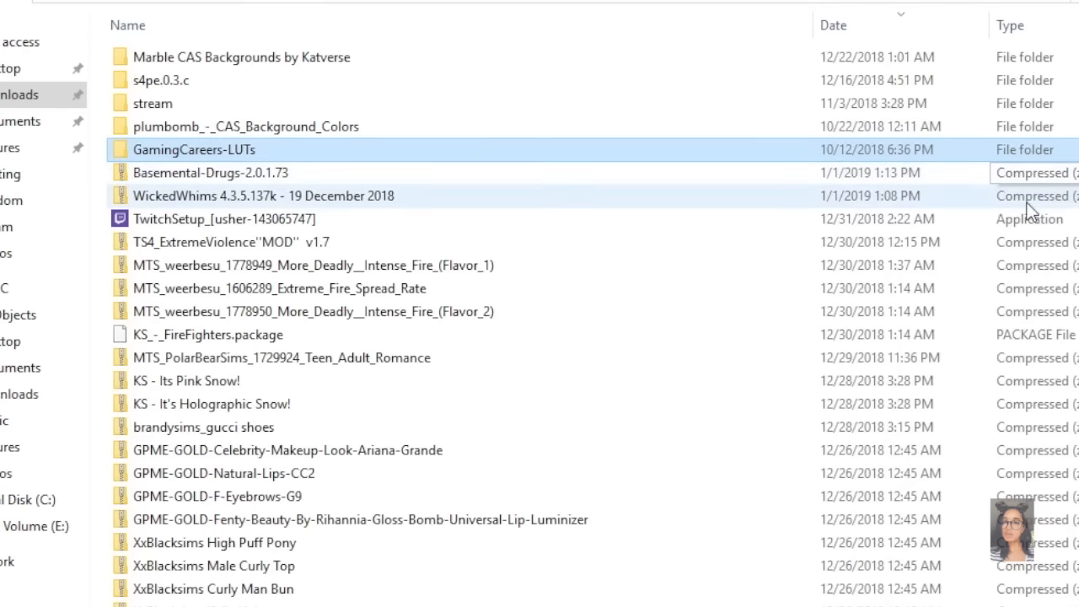
pyautogui.click(264, 195)
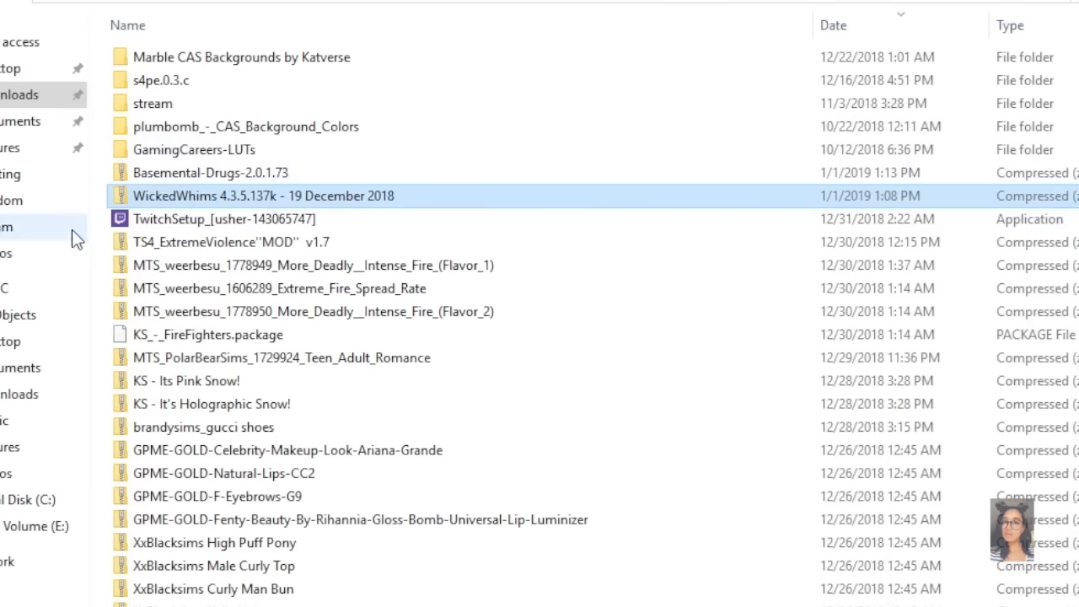
pyautogui.rightClick(210, 172)
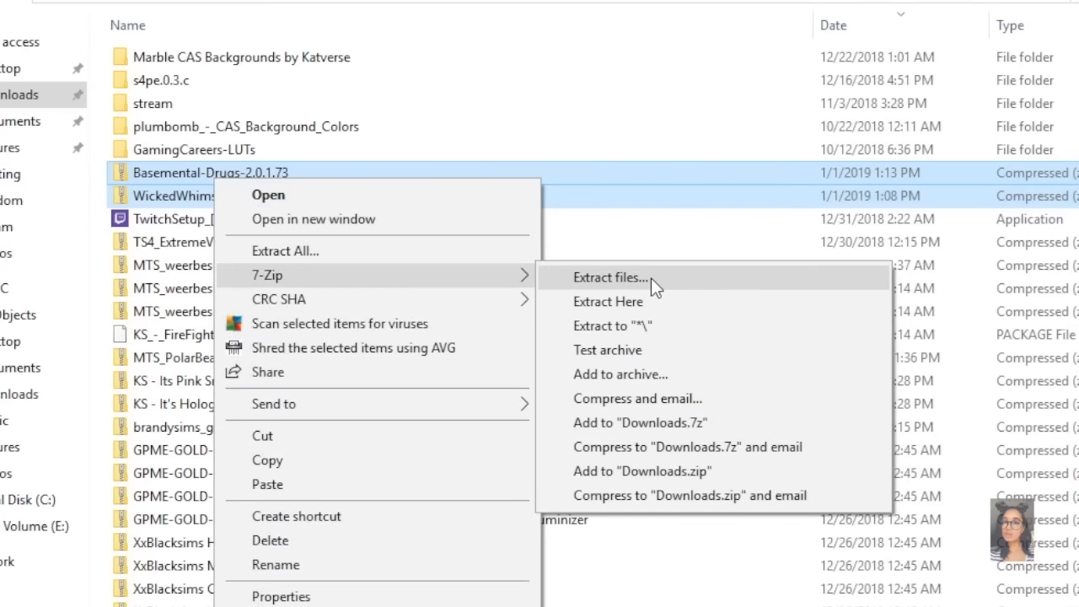
pyautogui.click(608, 276)
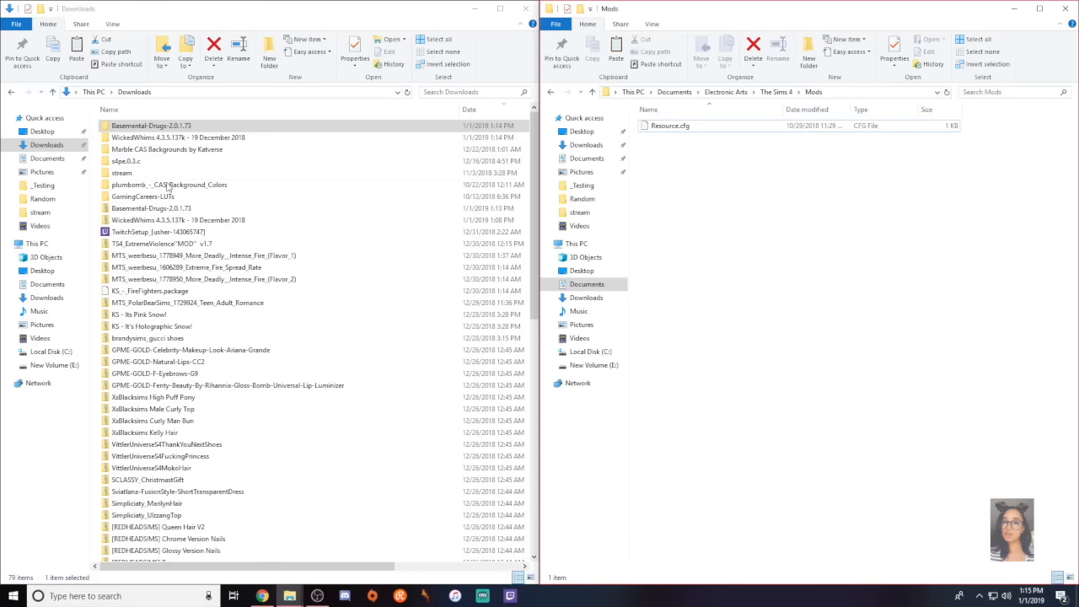
# - Open the extracted WickedWhims folder and select its info and scripts files
pyautogui.click(177, 136)
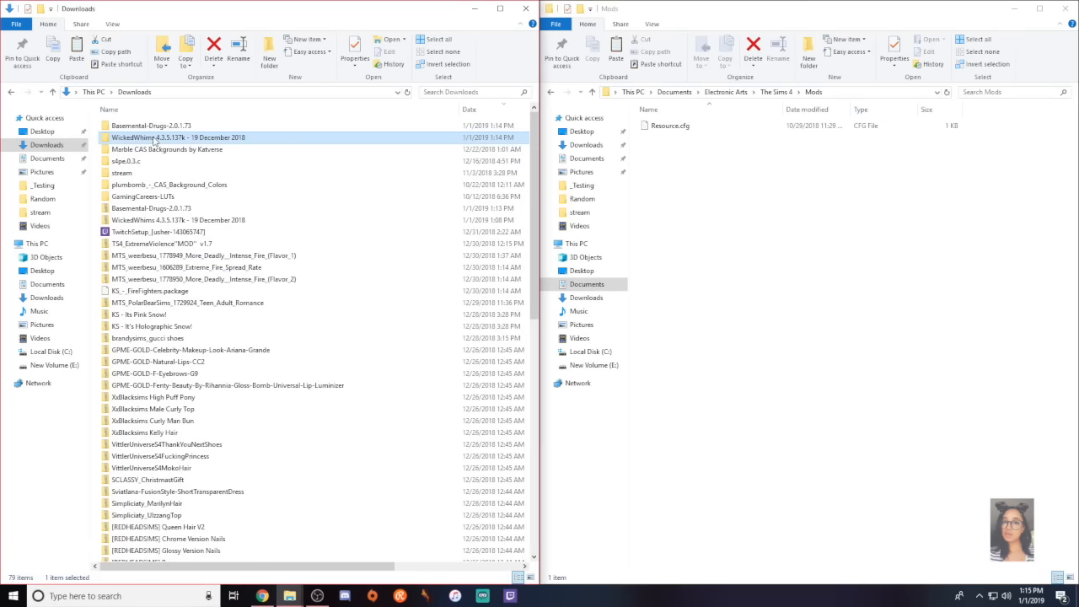
pyautogui.doubleClick(177, 137)
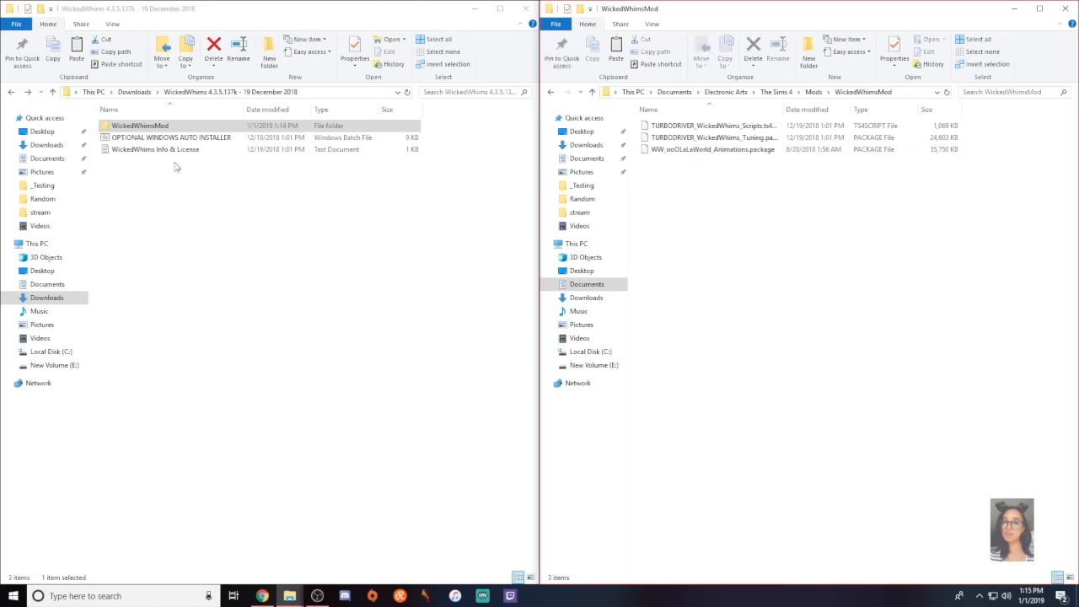
pyautogui.click(171, 136)
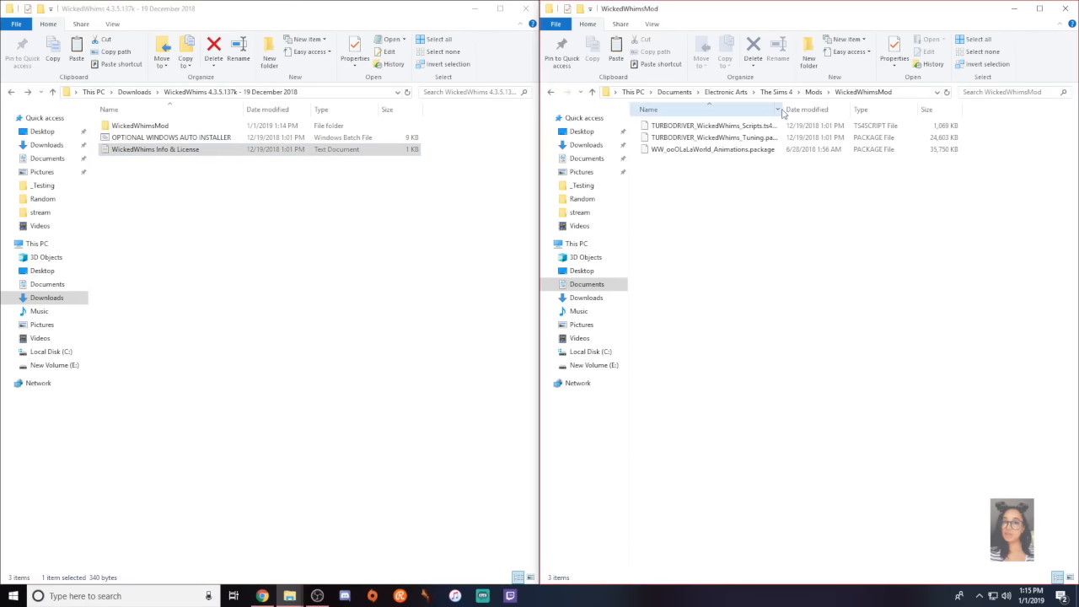
pyautogui.click(712, 125)
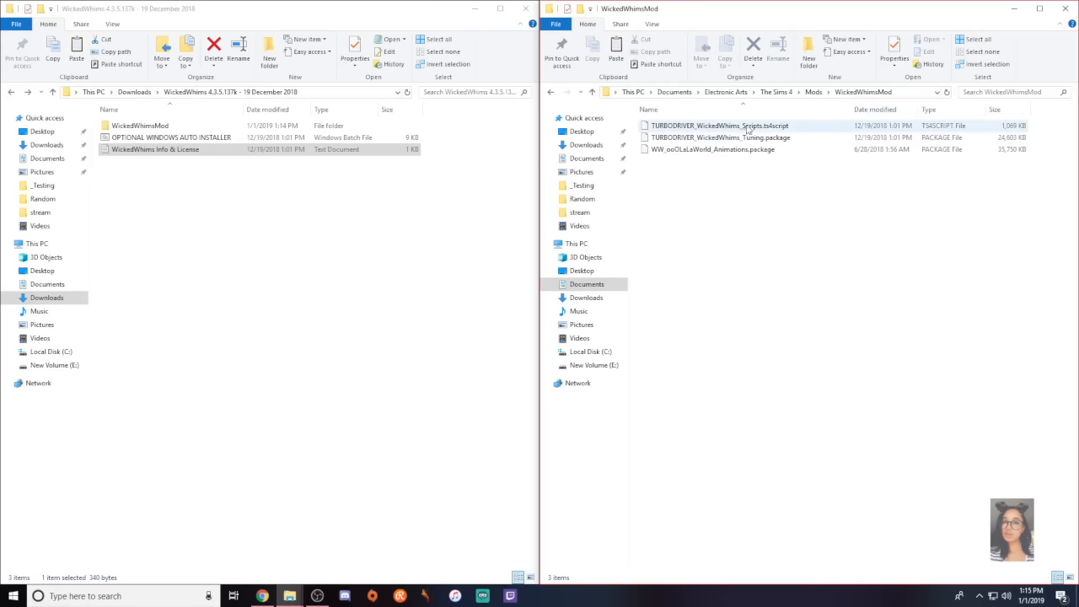
pyautogui.click(712, 149)
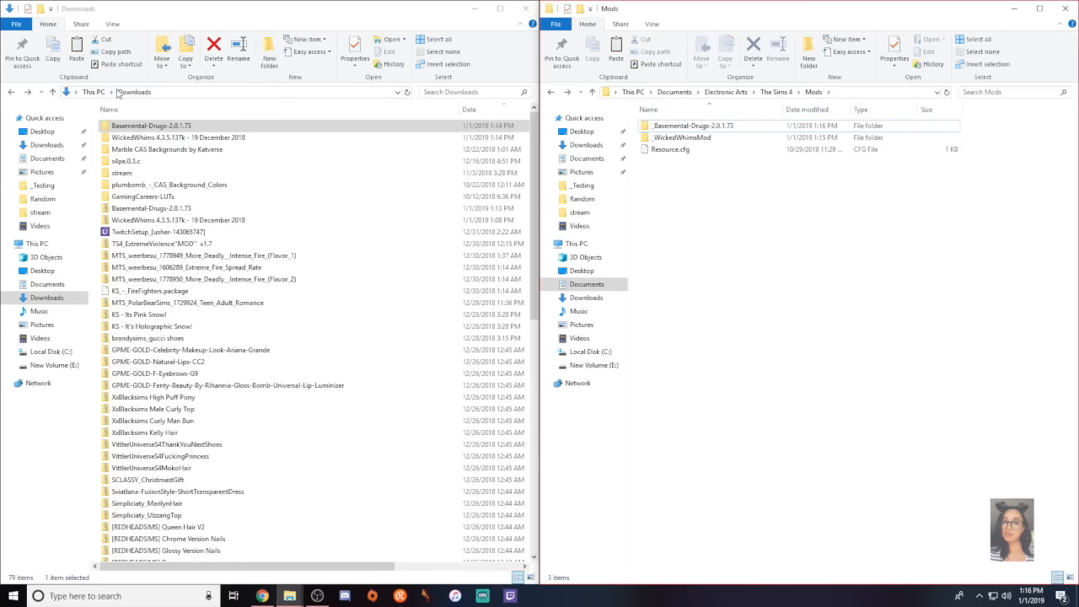
# - Extract the TS4_ExtremeViolence archive to its own folder with 7-Zip and open it
pyautogui.click(162, 243)
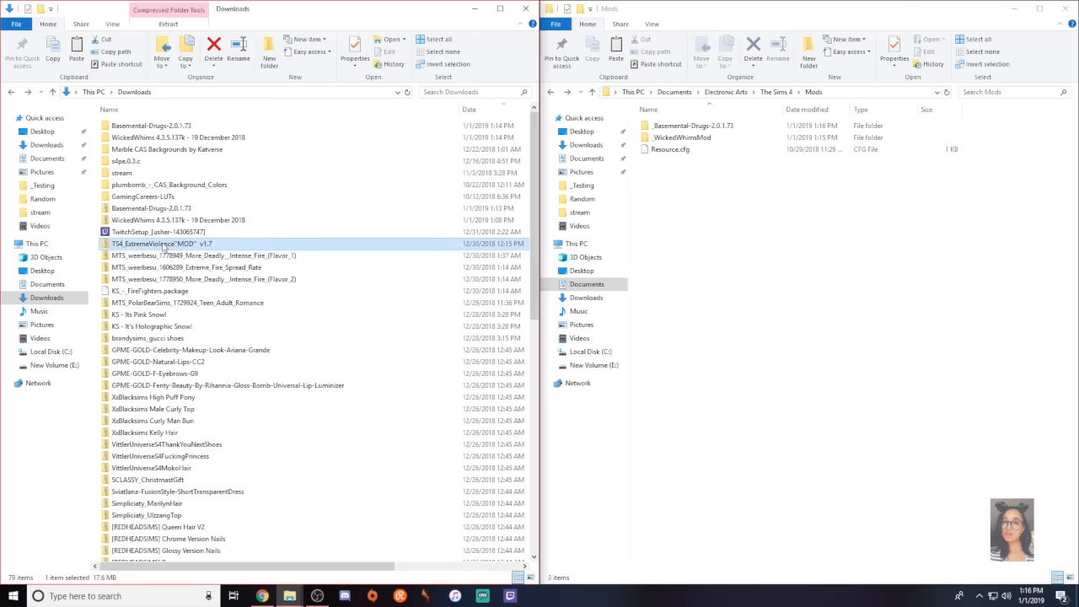
pyautogui.rightClick(160, 243)
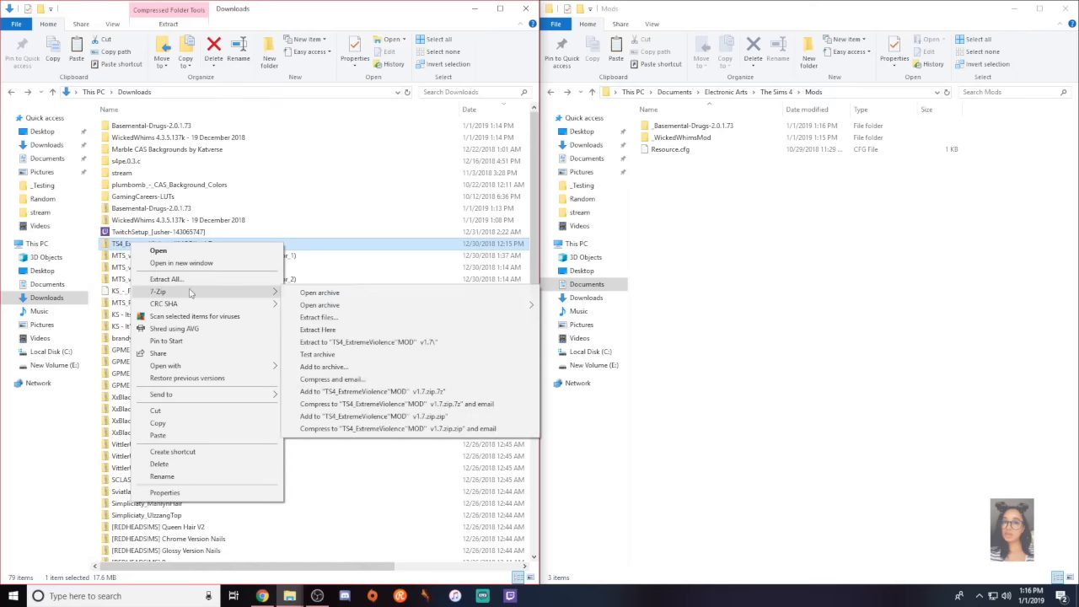
pyautogui.click(369, 341)
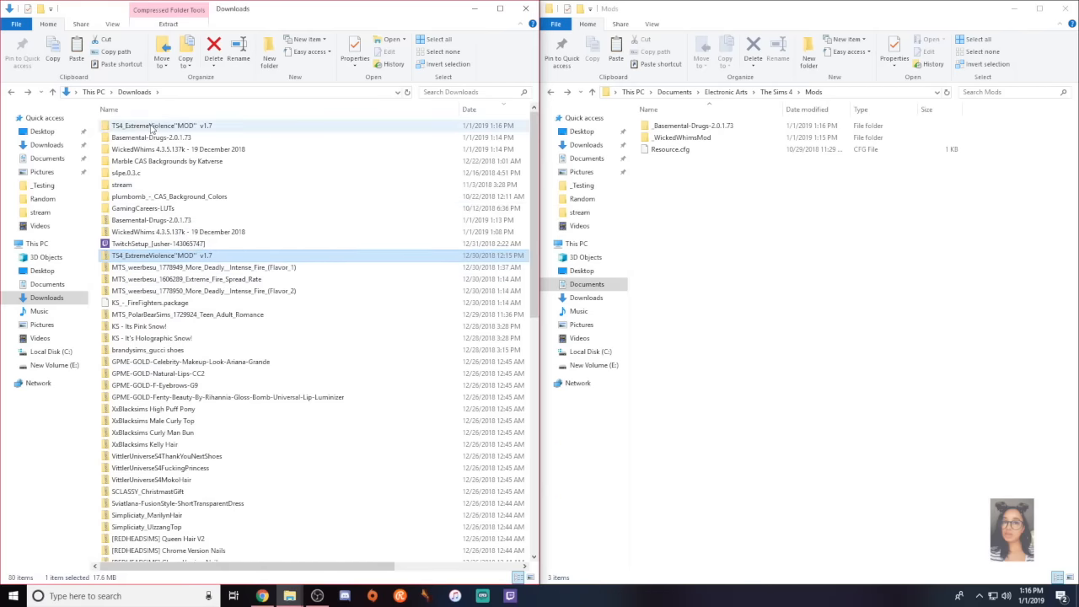
pyautogui.doubleClick(161, 125)
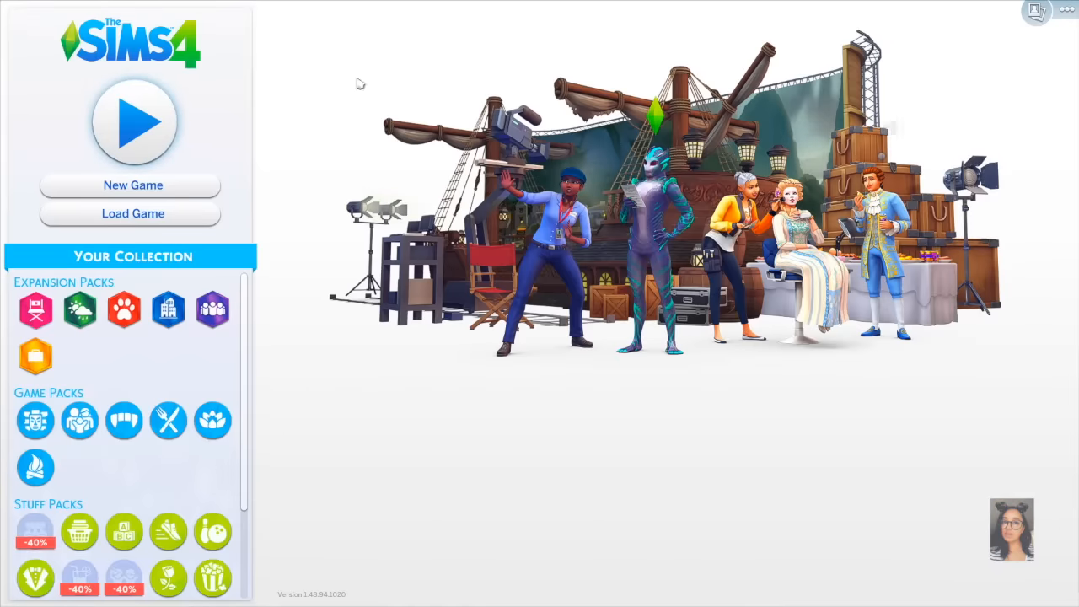
# - Enable Custom Content and Mods under Game Options > Other, apply, and load a household
pyautogui.click(1065, 10)
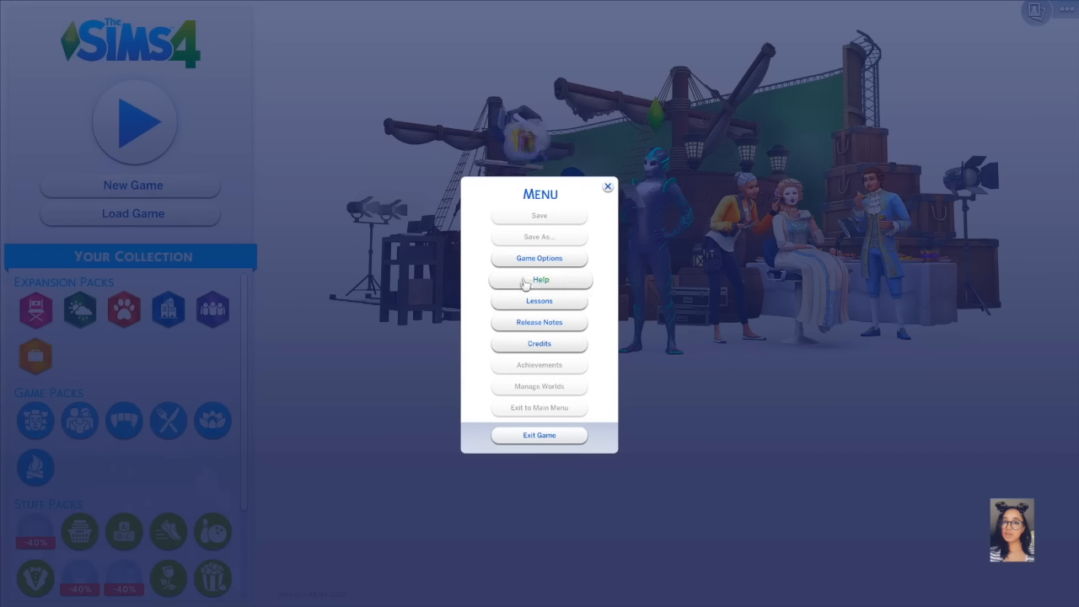
pyautogui.click(539, 258)
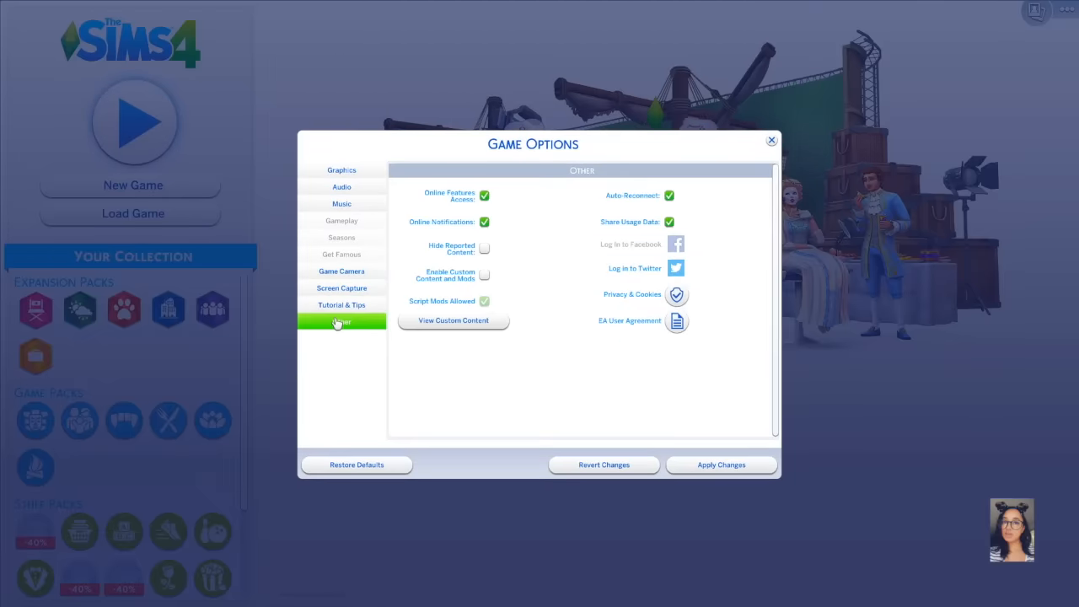
pyautogui.moveTo(485, 275)
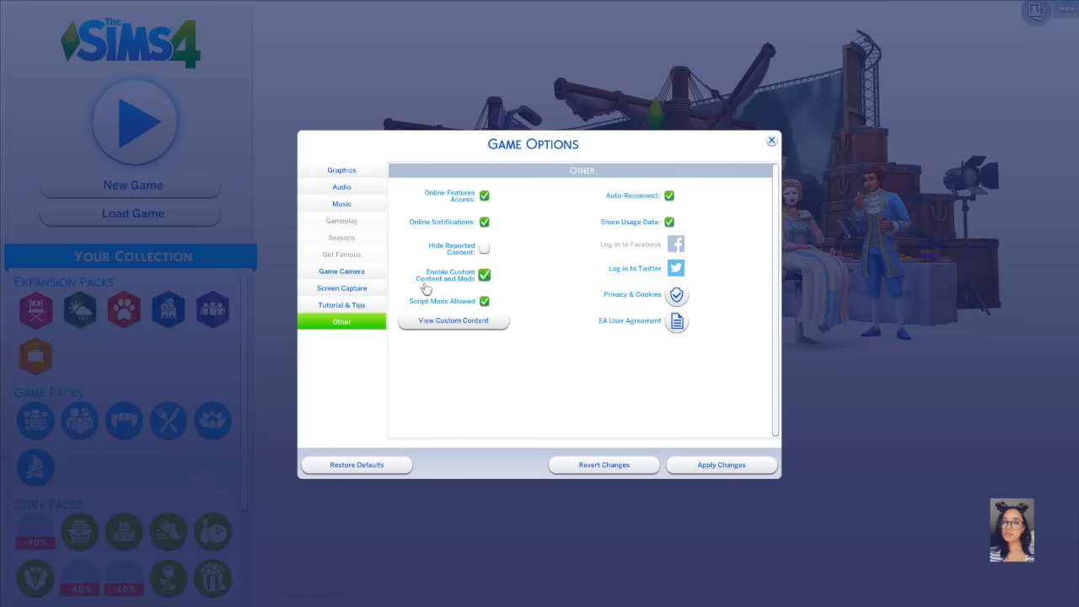
pyautogui.click(770, 140)
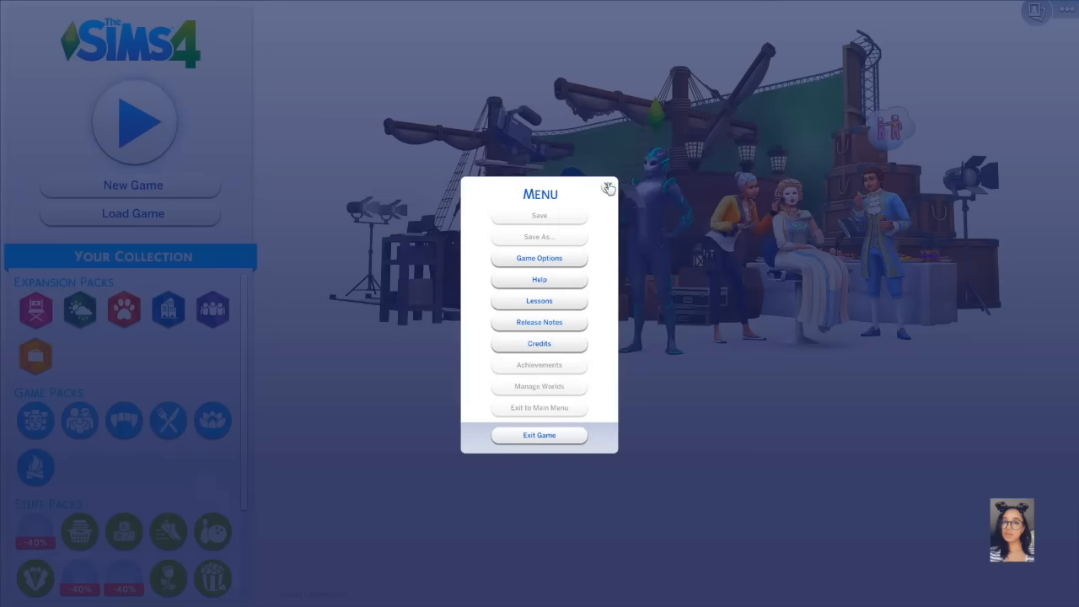
pyautogui.click(607, 188)
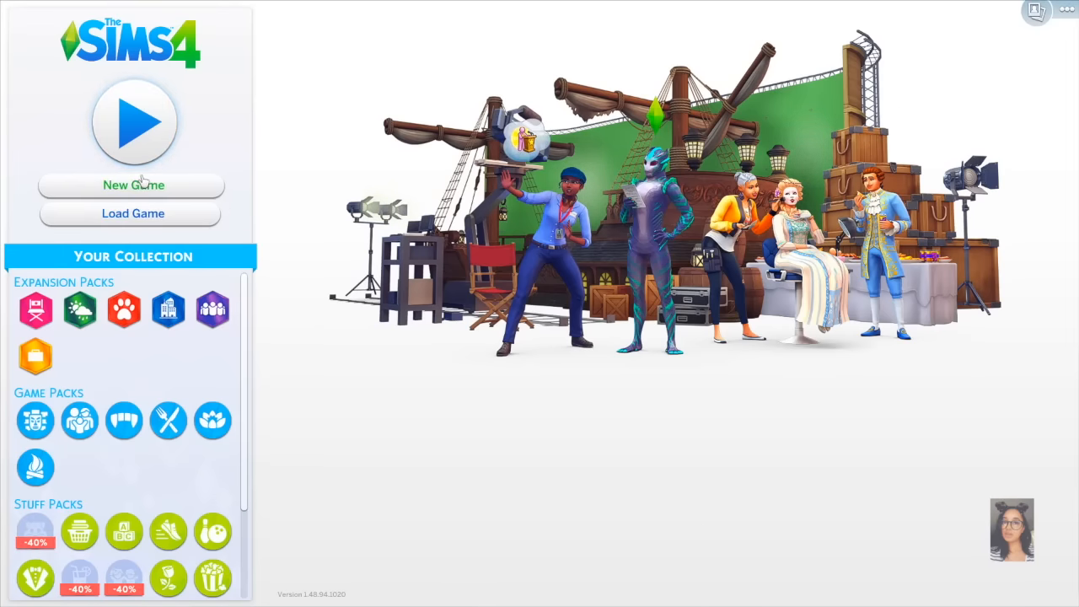
pyautogui.click(133, 185)
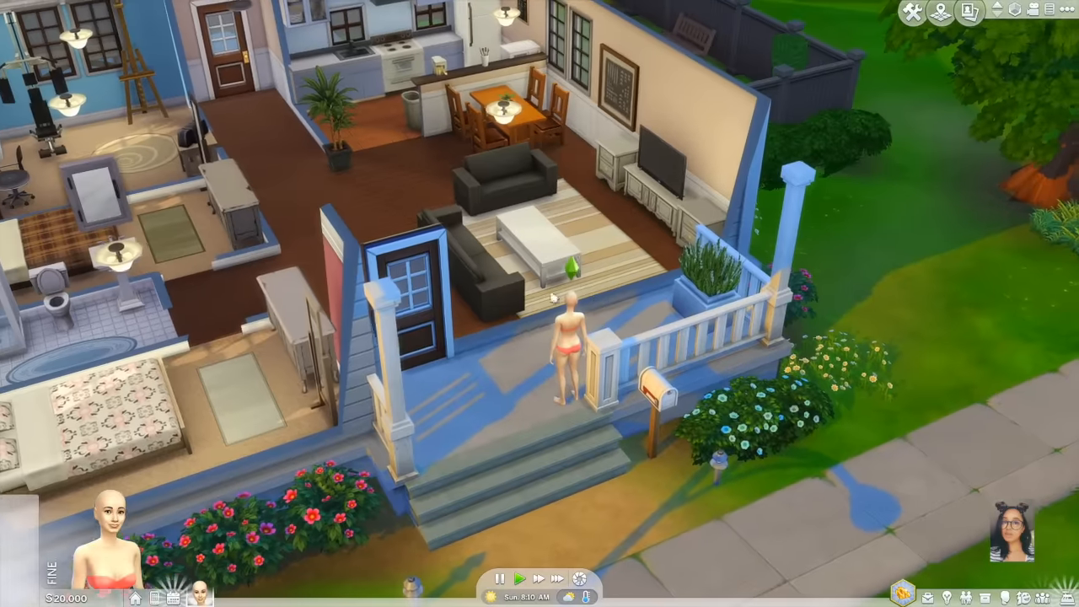
# - Click the Sim on the porch to show Drugs, Wicked and Extreme Violence interactions
pyautogui.click(498, 579)
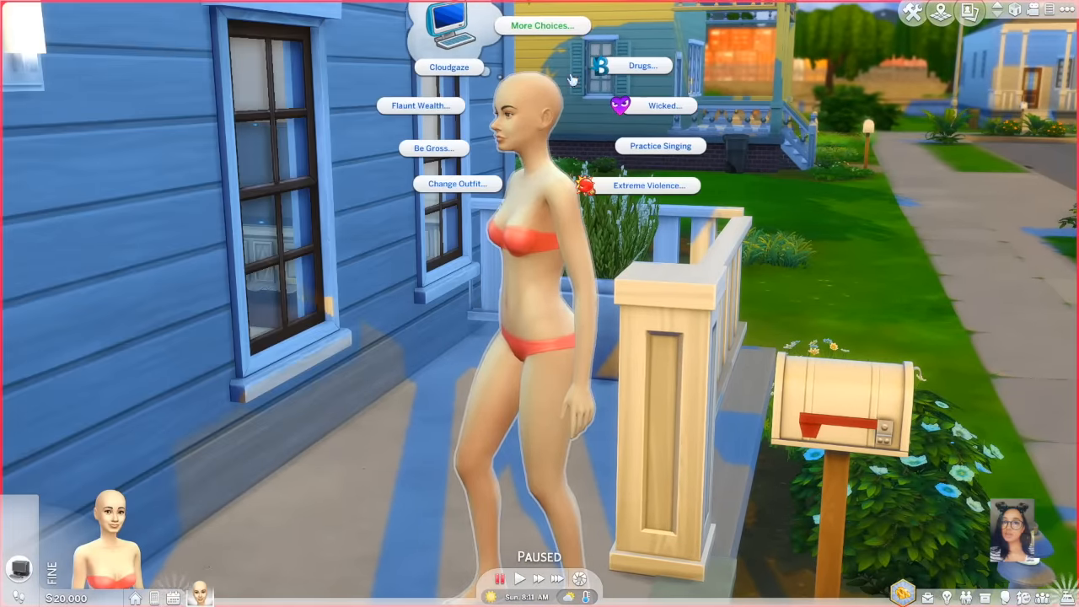
# - Toggle the naturism switch, set Sex and NPC Undressing Type and Auto Dress Up, then close
pyautogui.click(650, 106)
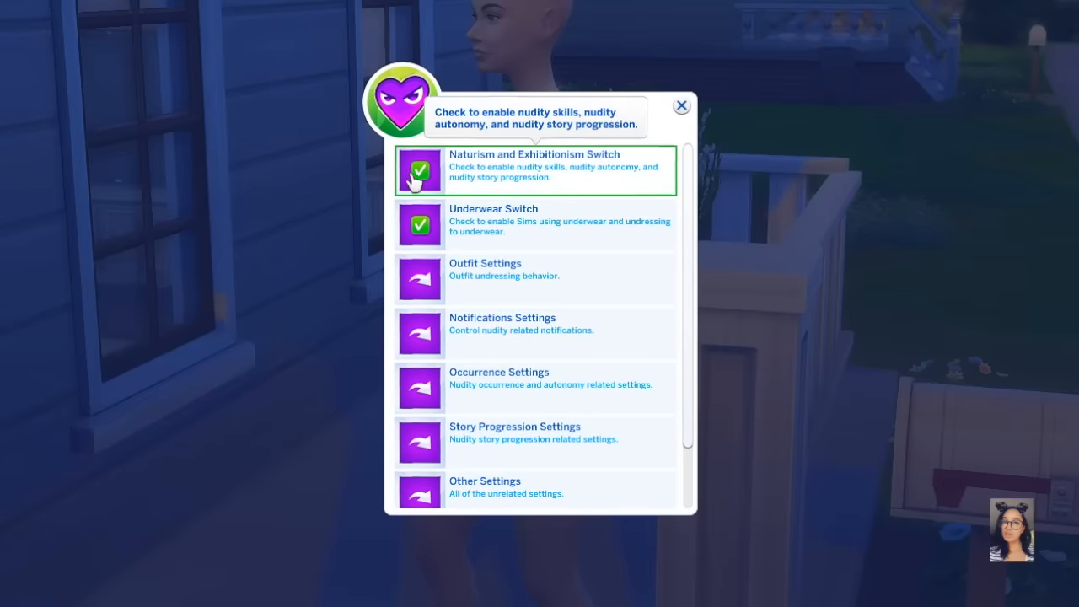
pyautogui.click(420, 170)
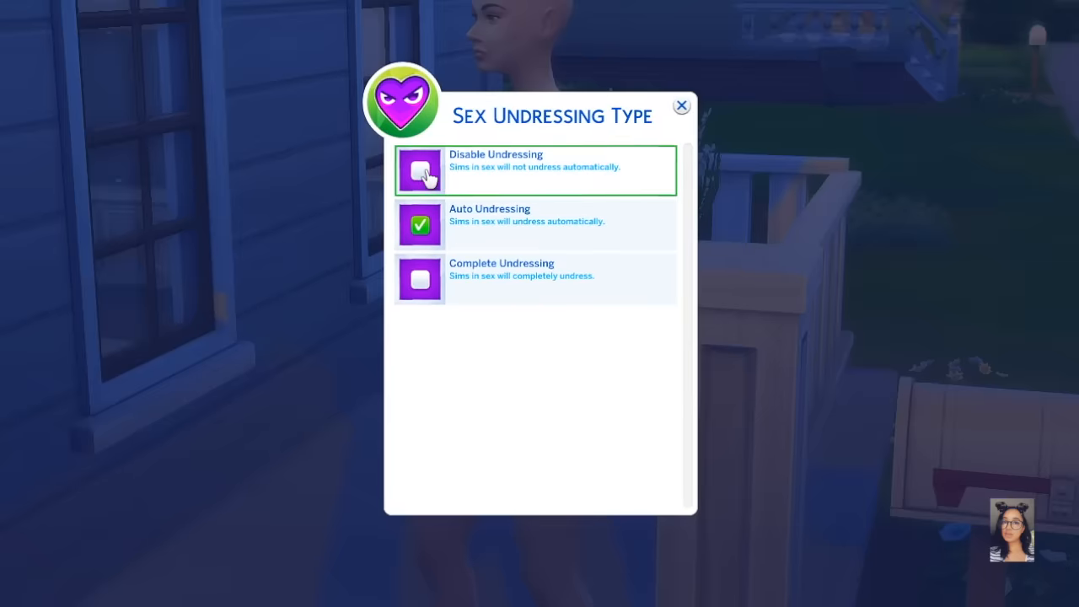
pyautogui.click(681, 106)
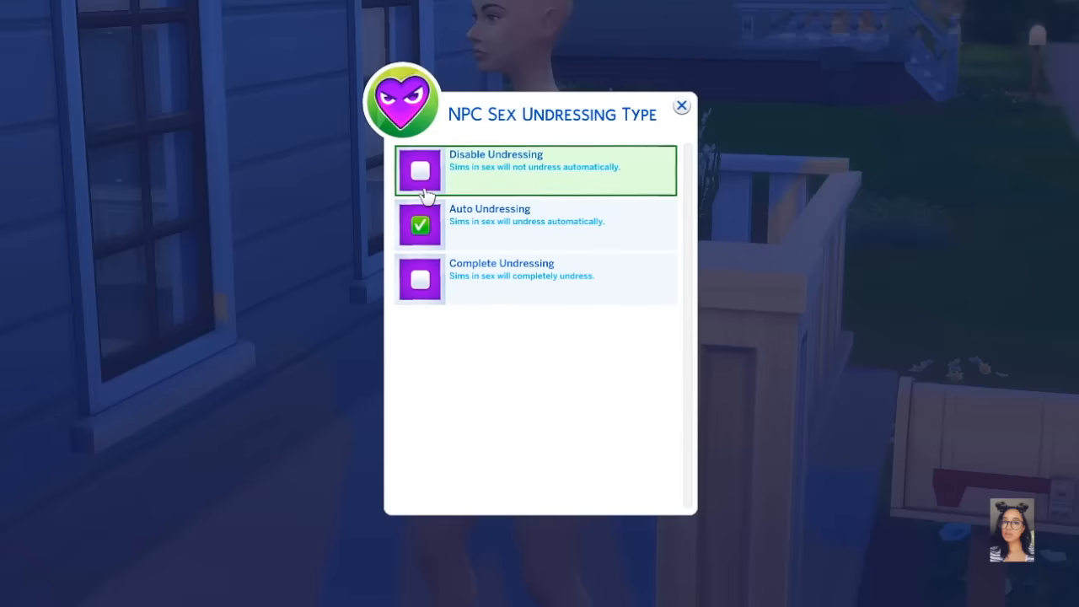
pyautogui.click(681, 105)
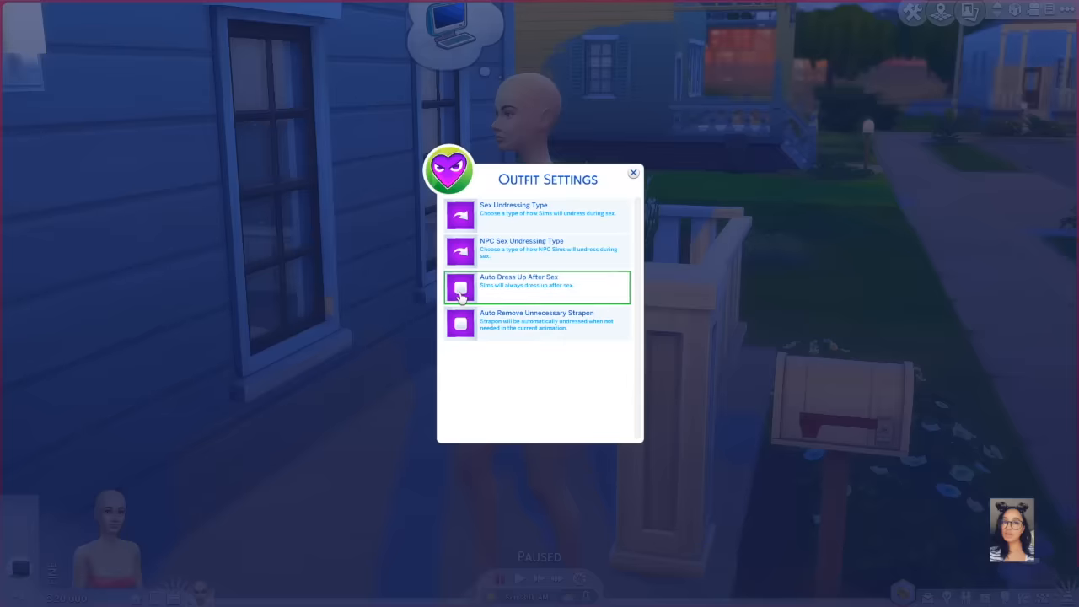
pyautogui.click(633, 173)
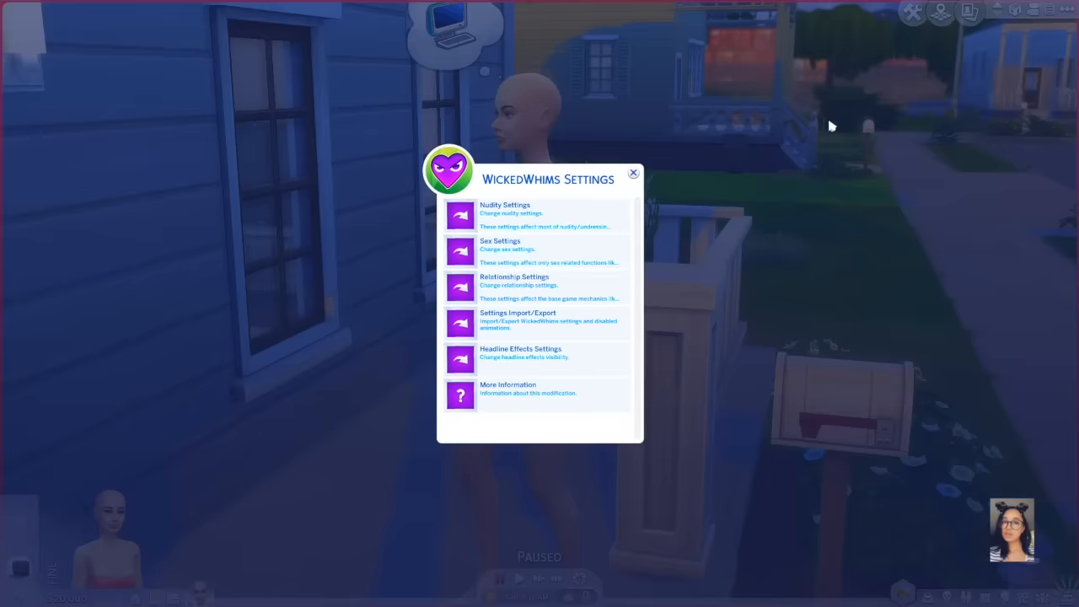
pyautogui.click(633, 173)
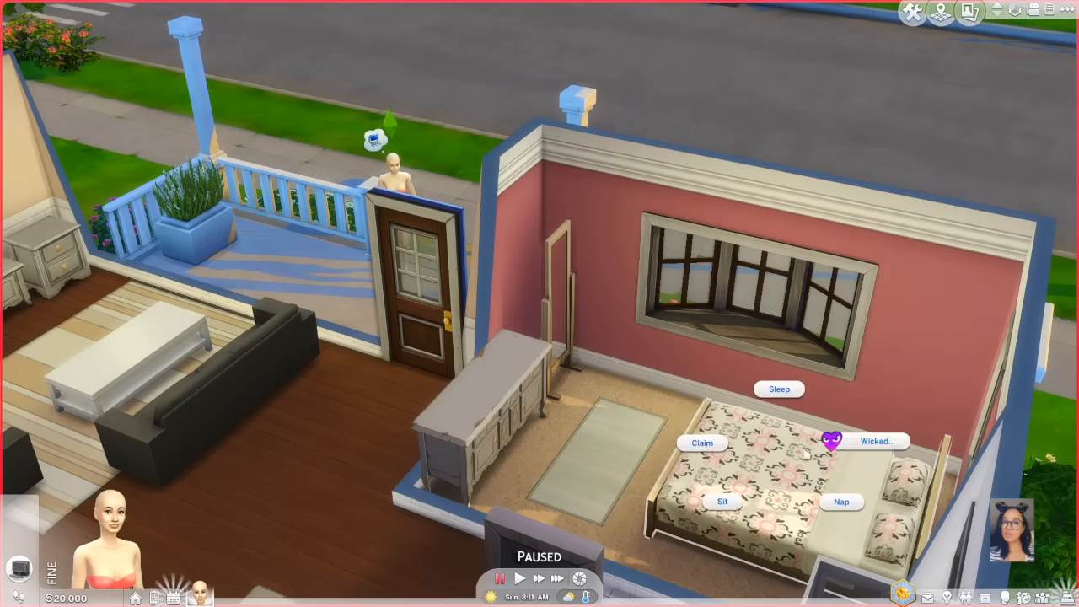
pyautogui.click(874, 441)
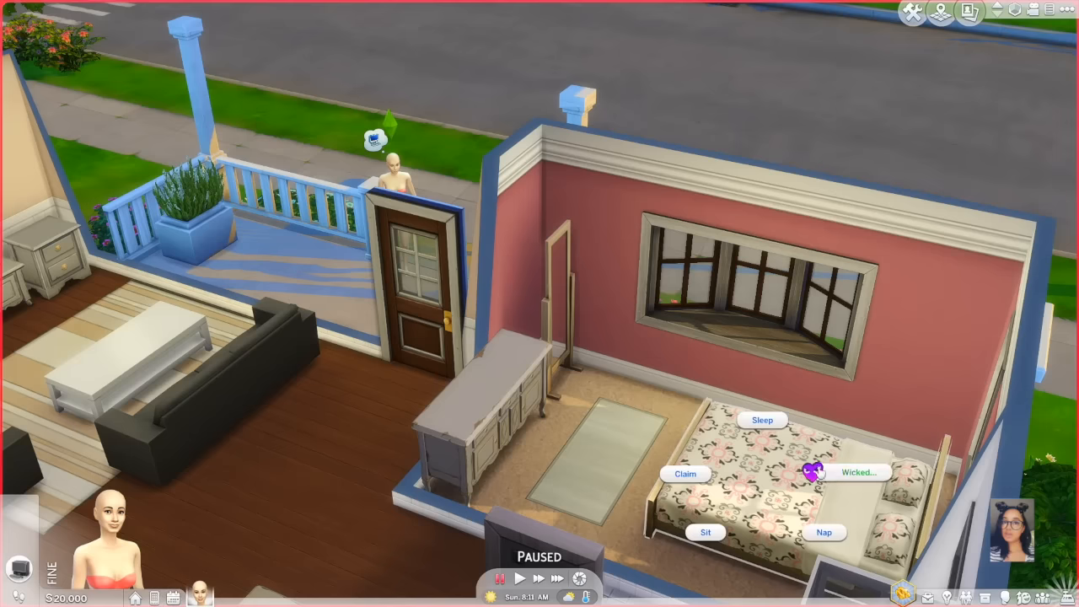
pyautogui.click(858, 471)
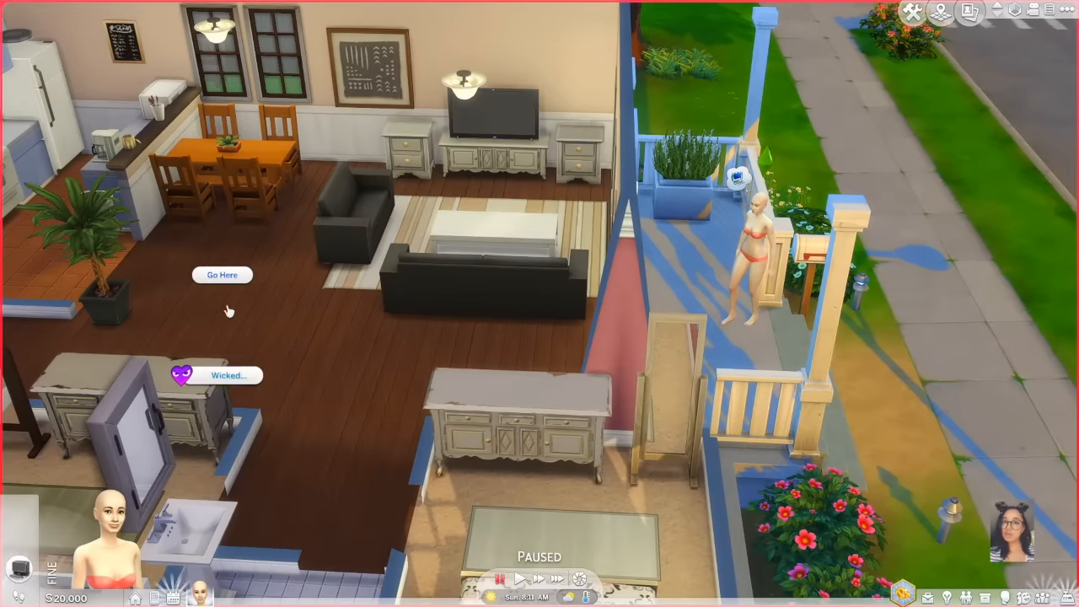
pyautogui.click(219, 374)
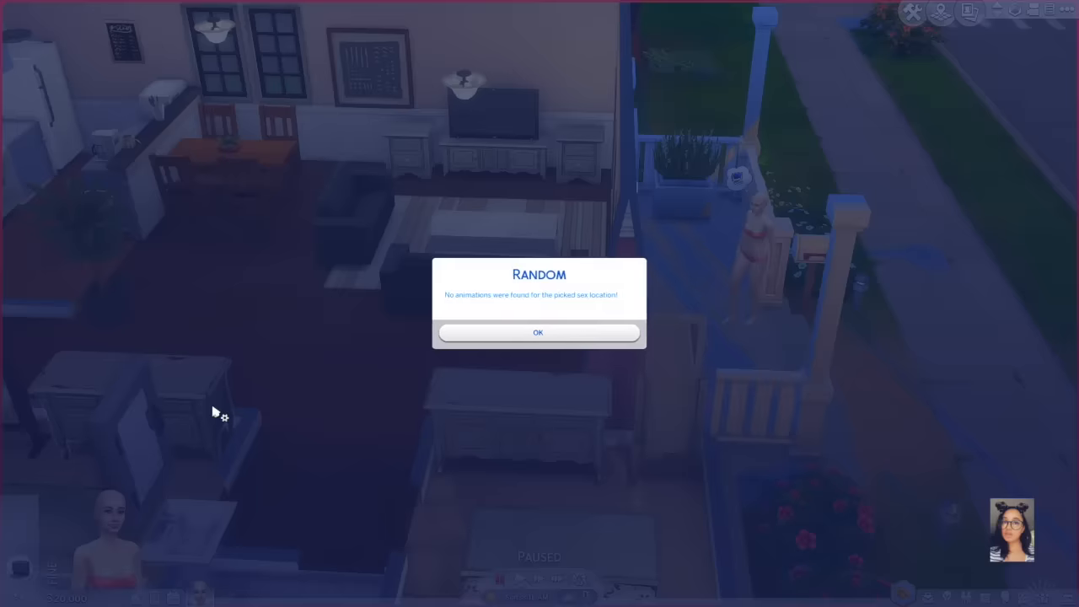
pyautogui.click(538, 332)
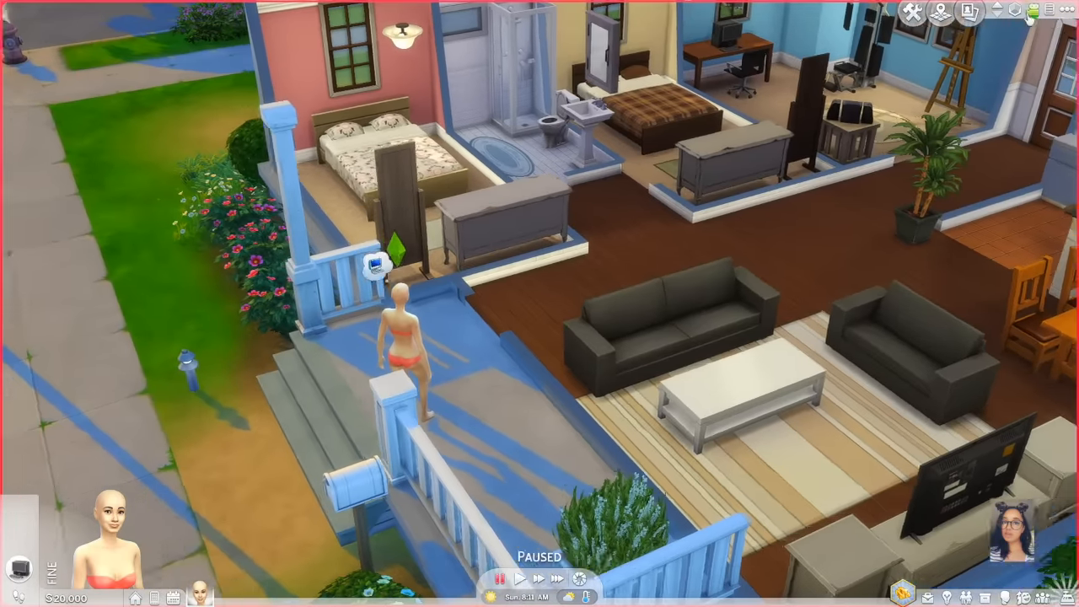